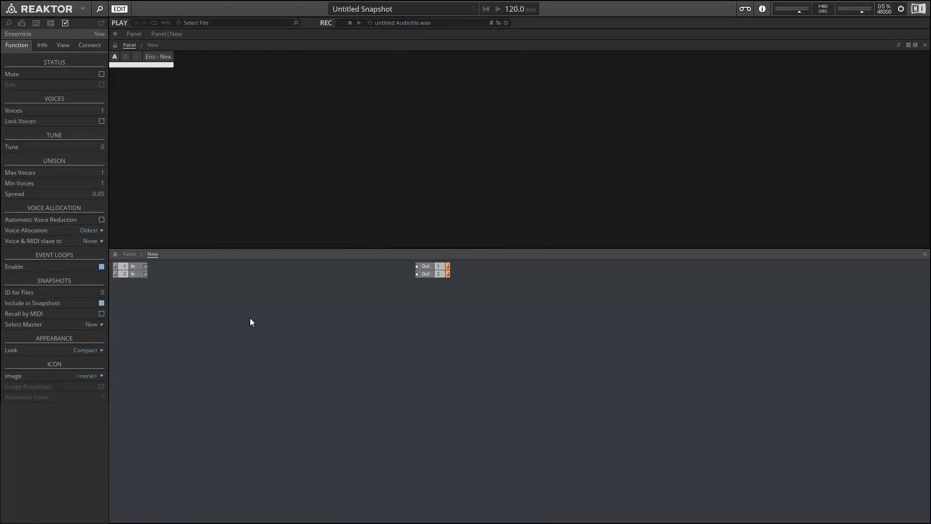
mouse_move(308, 354)
type("e")
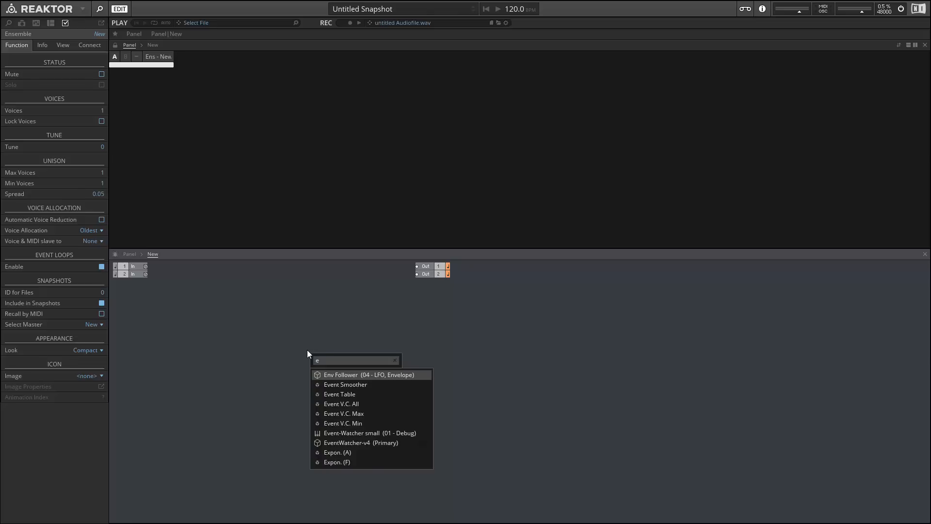
Add an Event Table module with scrollbars, label and value display turned off.
left_click(339, 394)
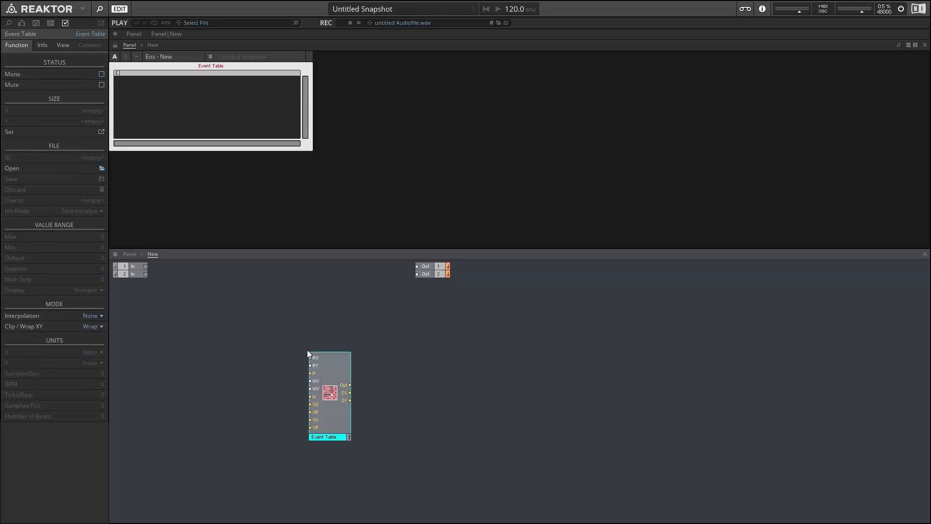
left_click(63, 45)
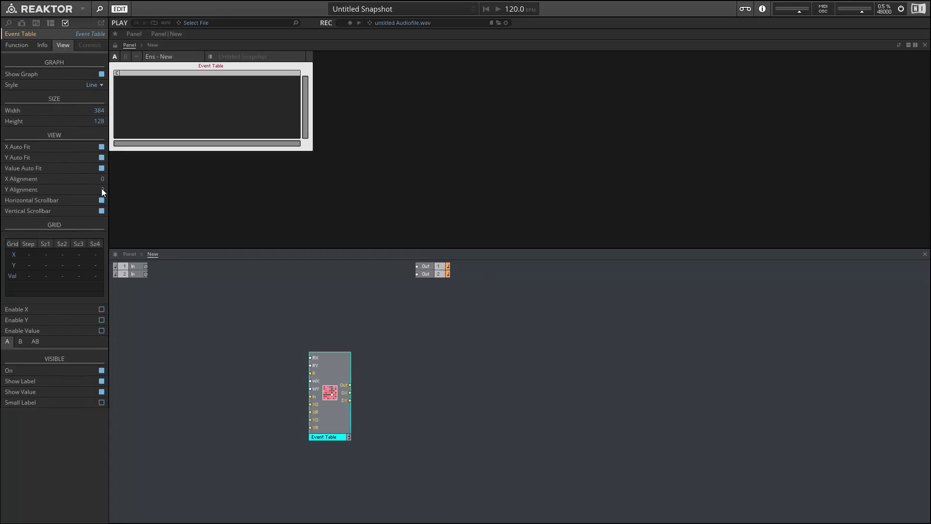
left_click(101, 211)
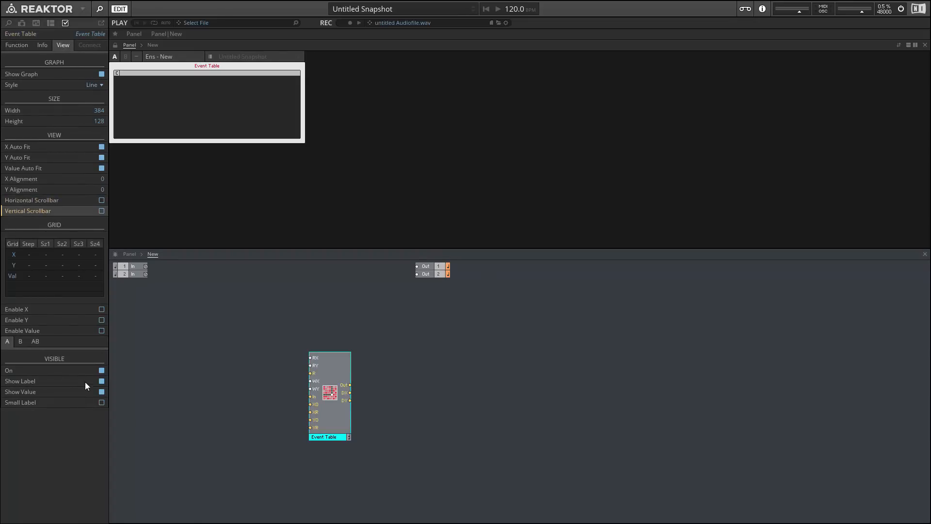
left_click(101, 380)
type("300")
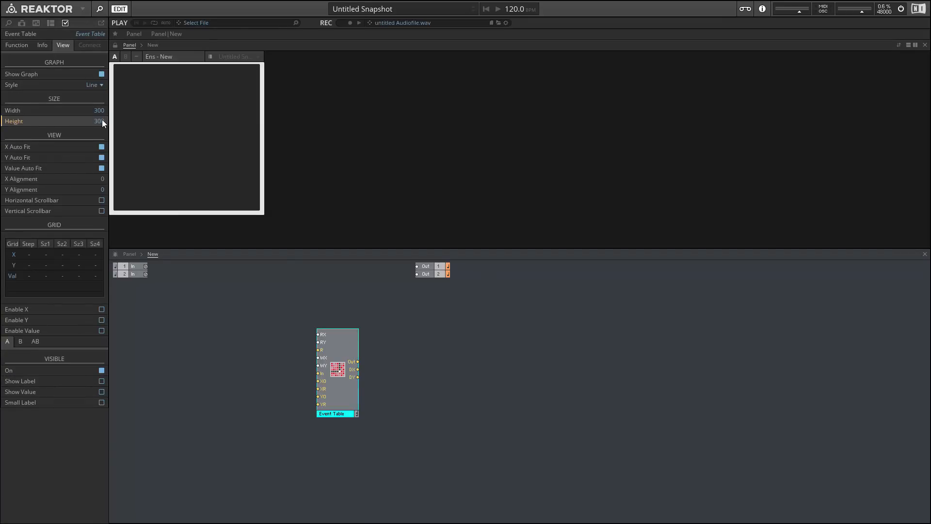
Set the table size to 12 by 12 cells.
left_click(16, 46)
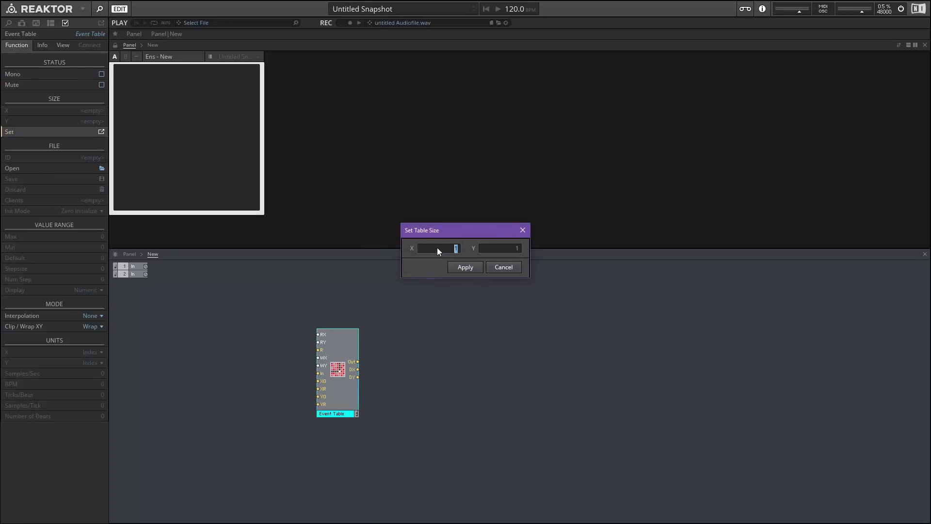
type("12")
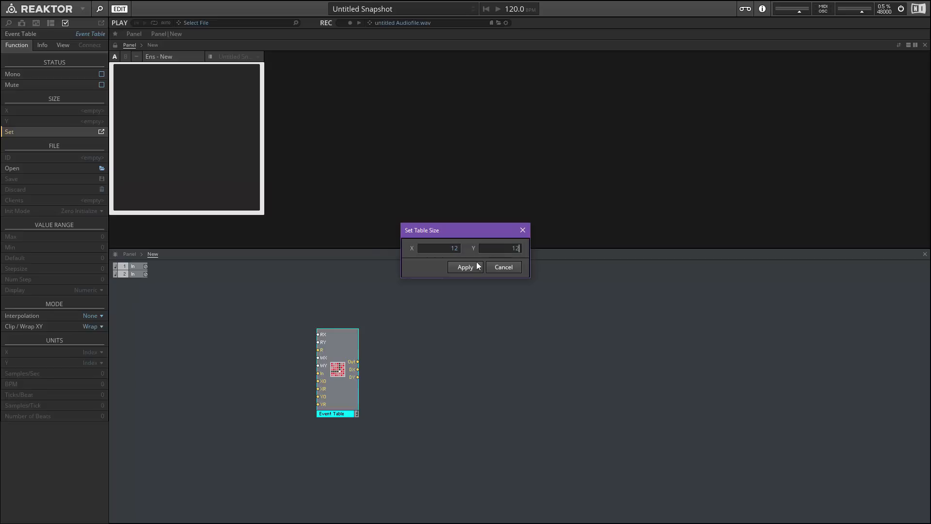
left_click(465, 267)
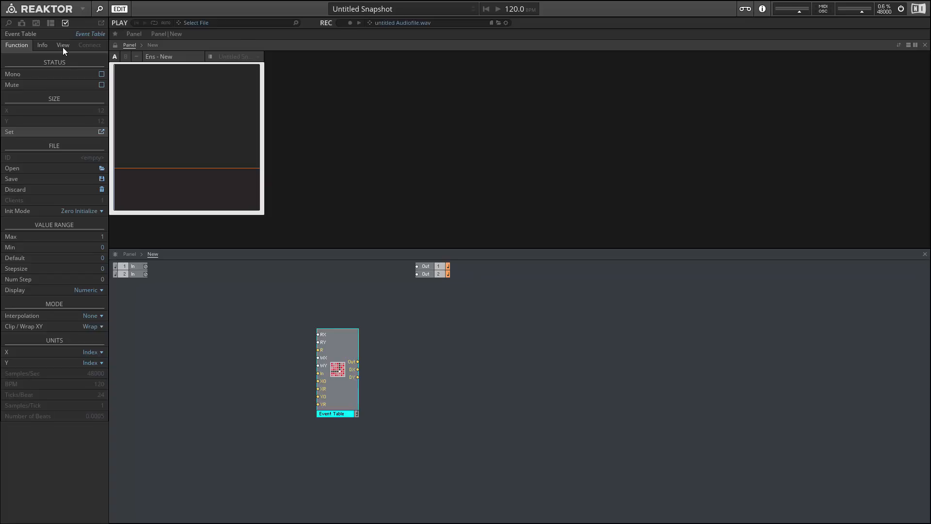
Enable the X and Y grid lines in the table's view settings.
left_click(63, 45)
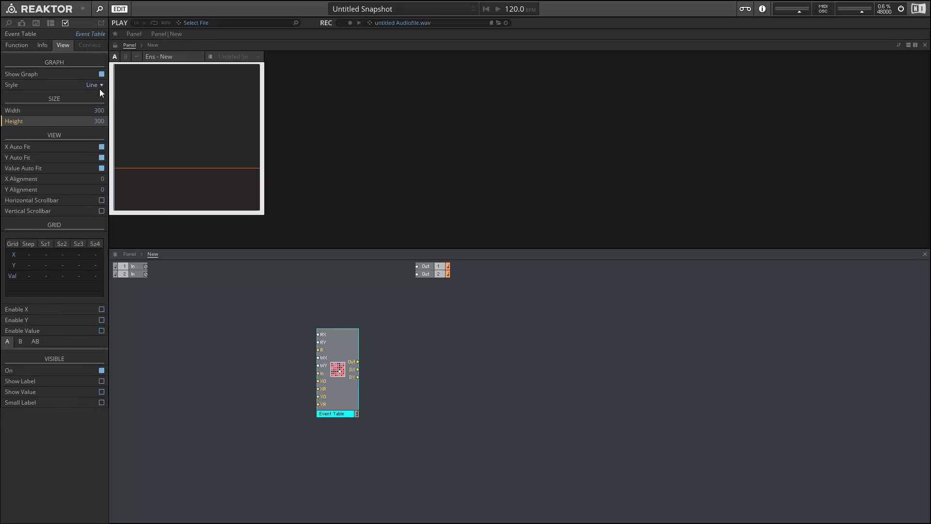
left_click(101, 309)
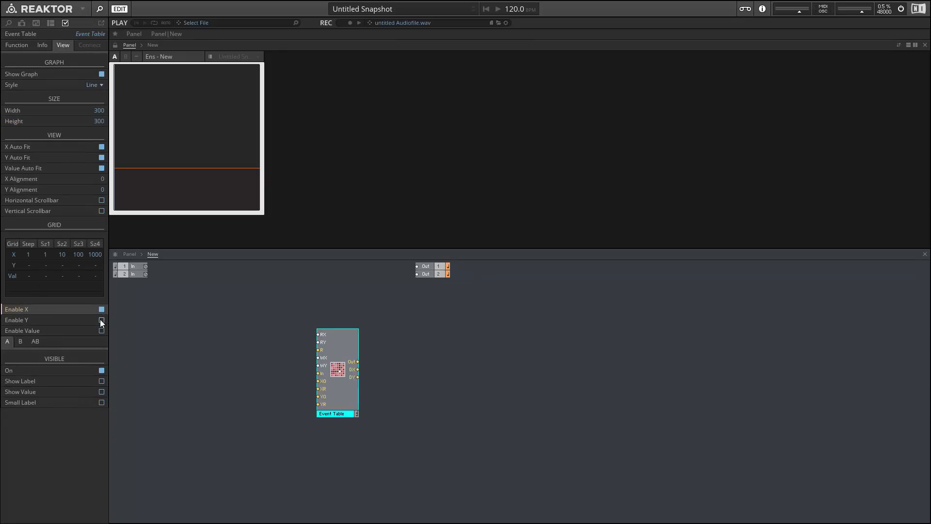
left_click(101, 320)
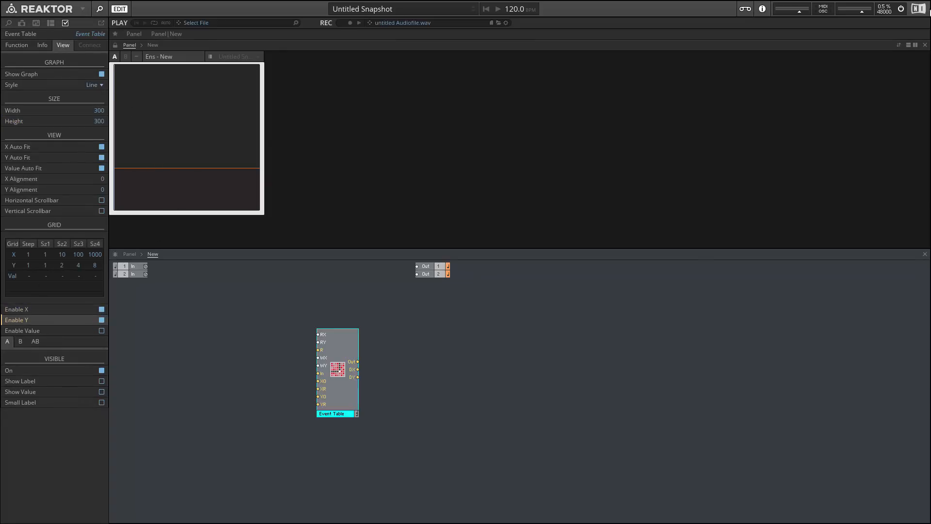
mouse_move(902, 11)
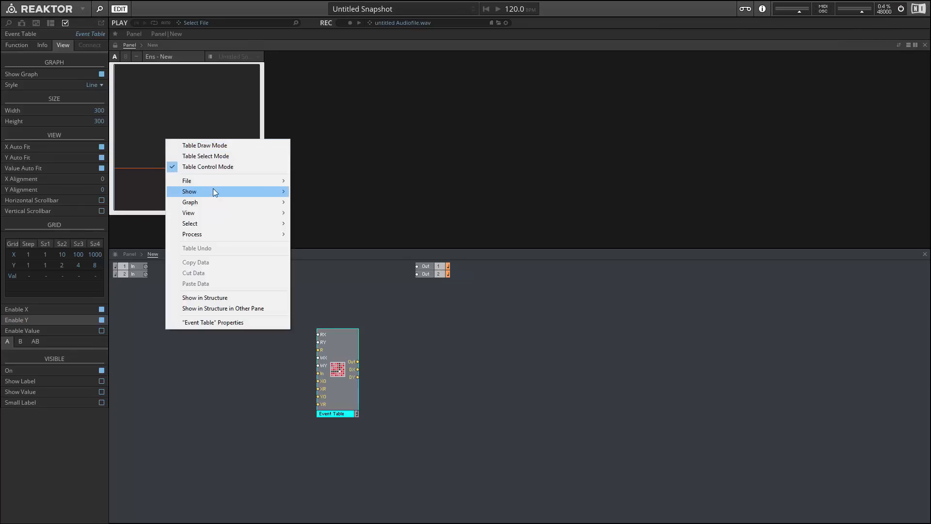
mouse_move(207, 202)
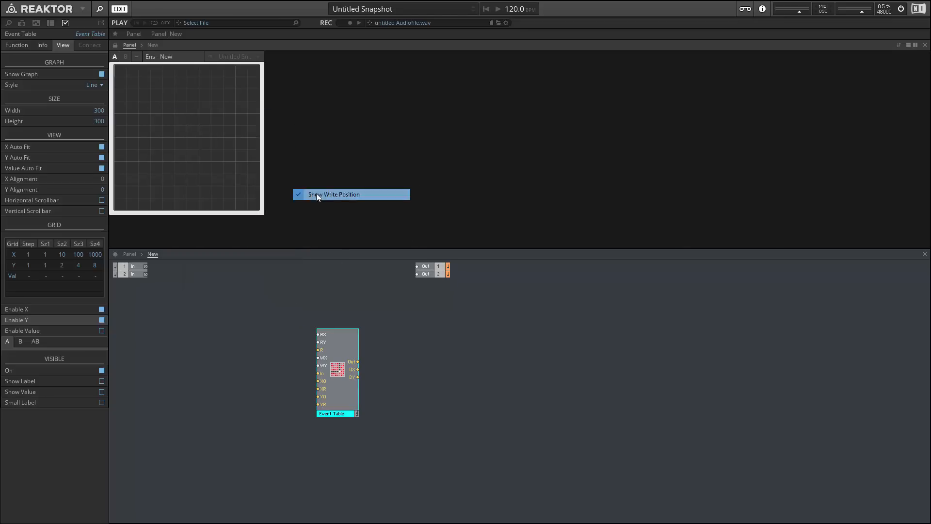
Untick Show Write Position so the table shows a plain grid, then start a Text module.
left_click(341, 194)
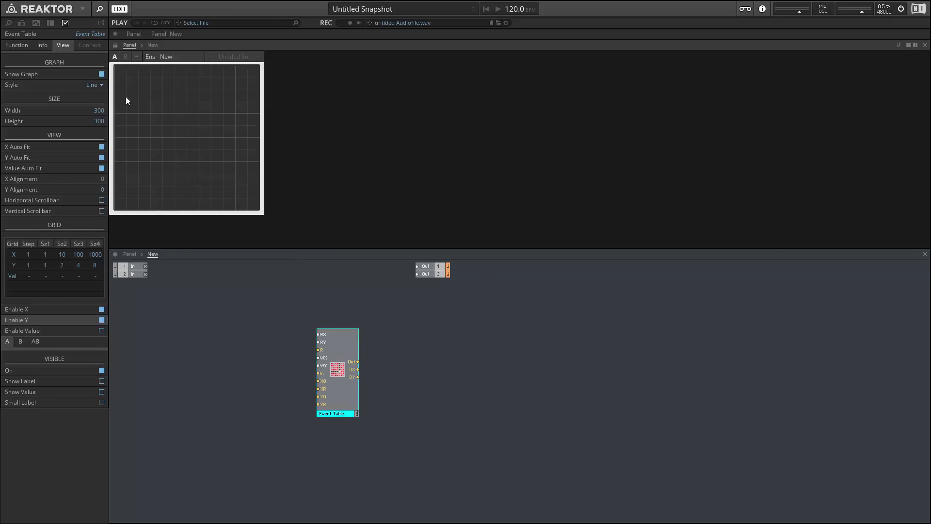
mouse_move(125, 220)
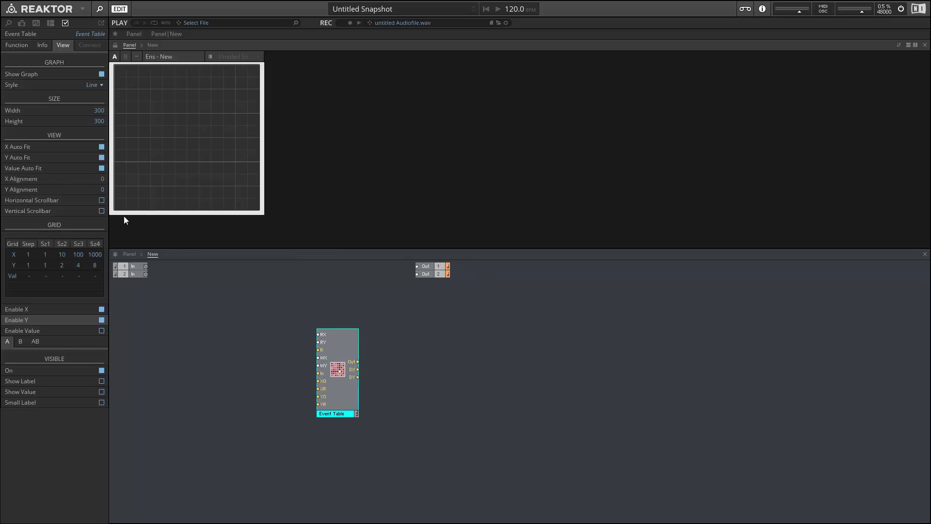
left_click(92, 84)
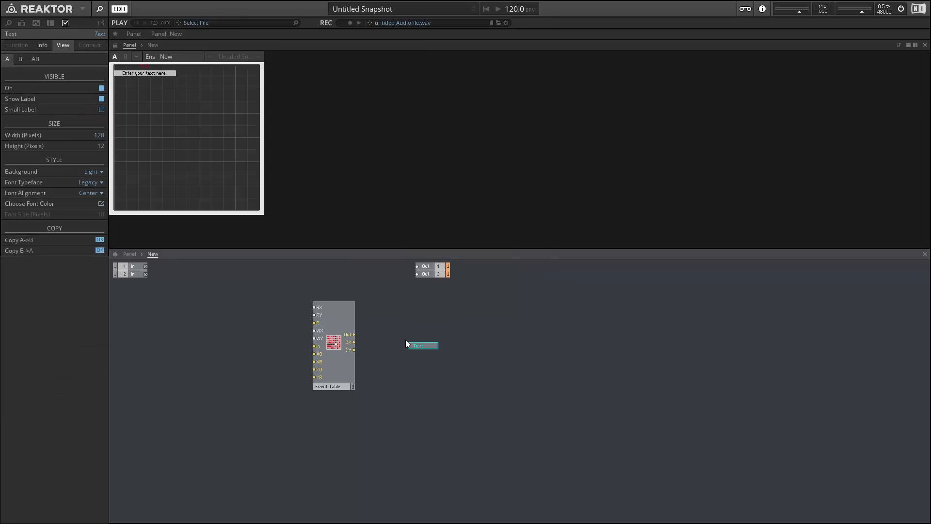
mouse_move(95, 176)
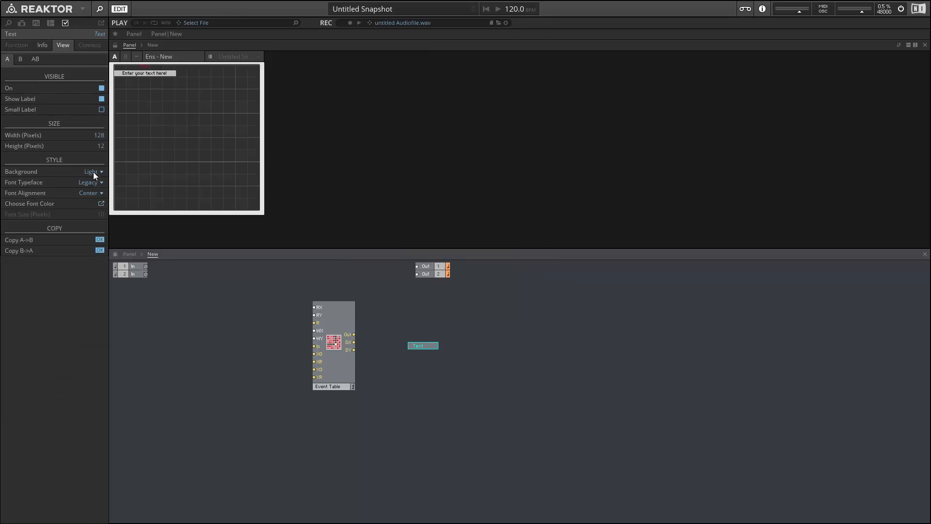
Style the first text label with no background, Condensed Bold typeface and content 'C'.
left_click(90, 182)
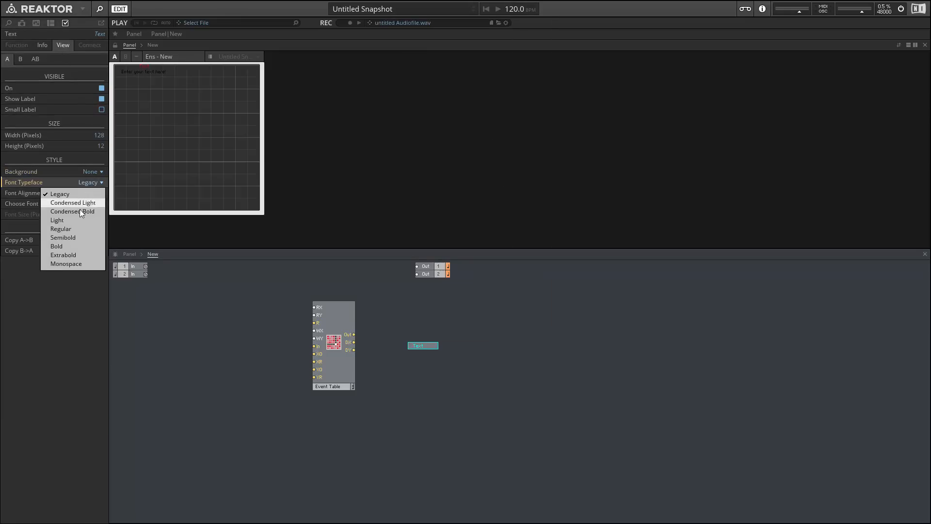
left_click(71, 212)
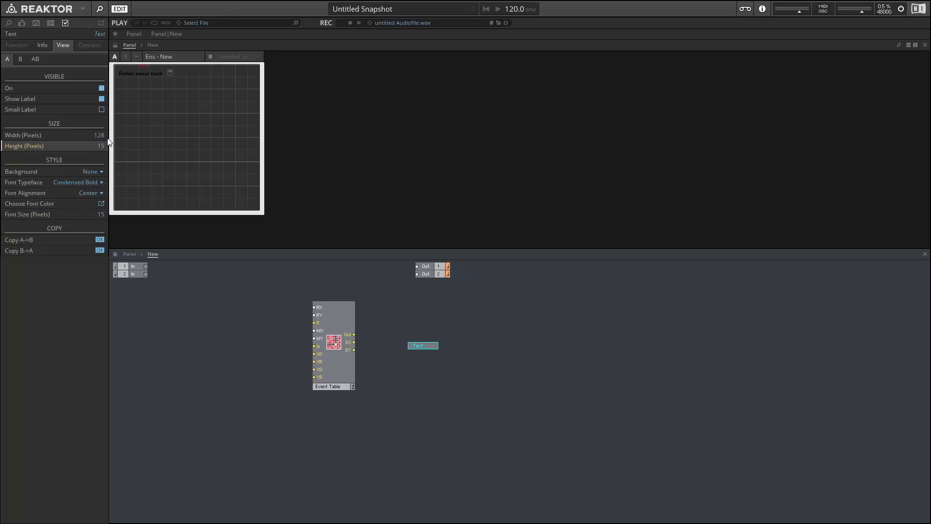
left_click(42, 45)
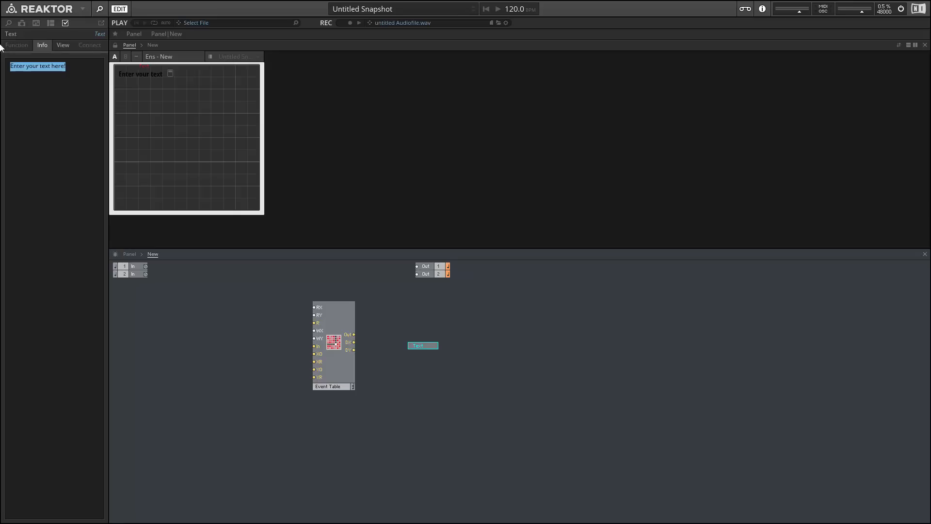
left_click(333, 386)
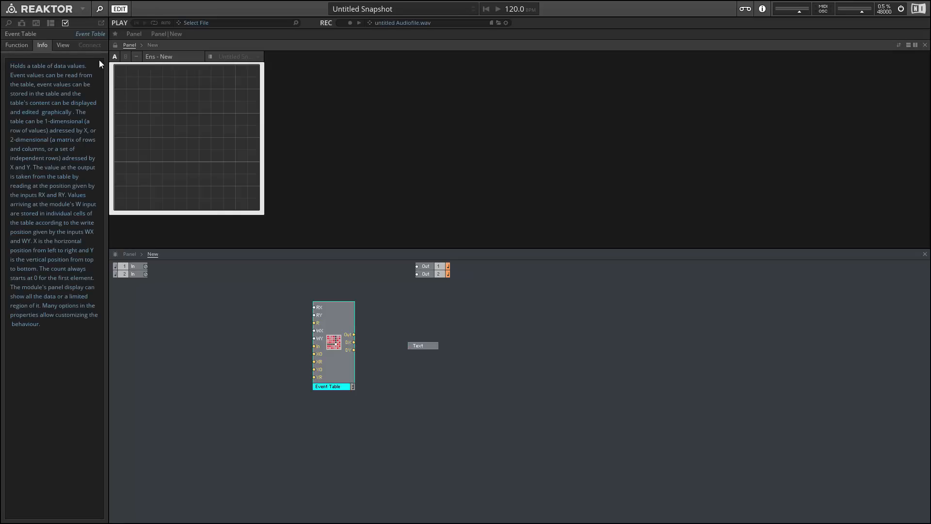
left_click(423, 345)
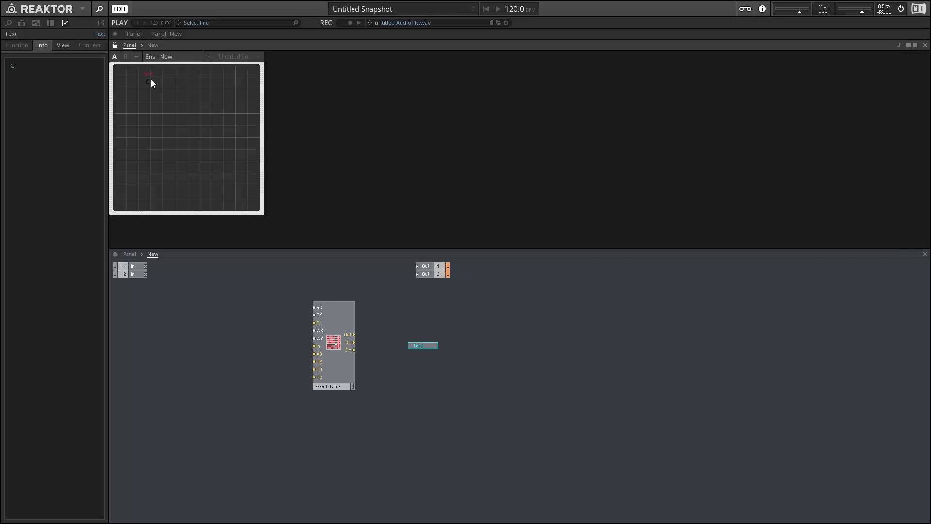
left_click(62, 46)
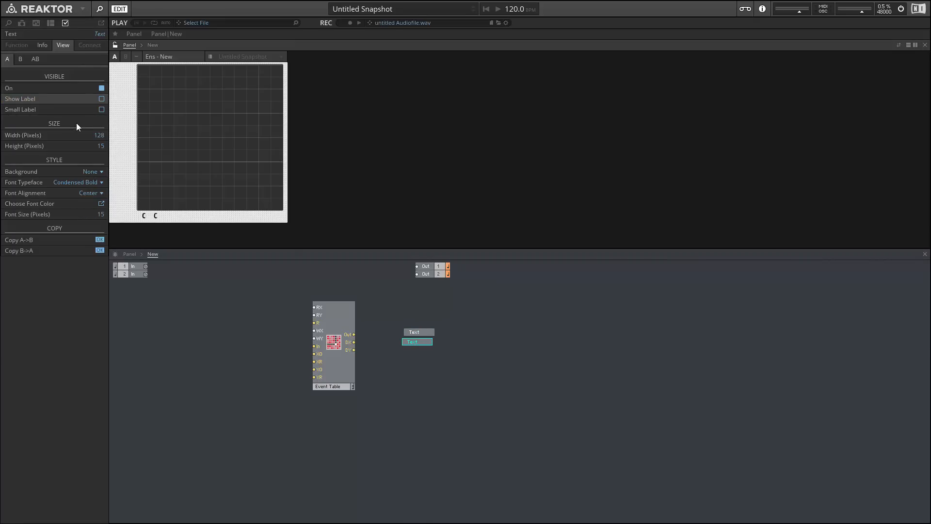
Add further labels C# and D along the table's bottom and left edges.
left_click(42, 44)
type("C#")
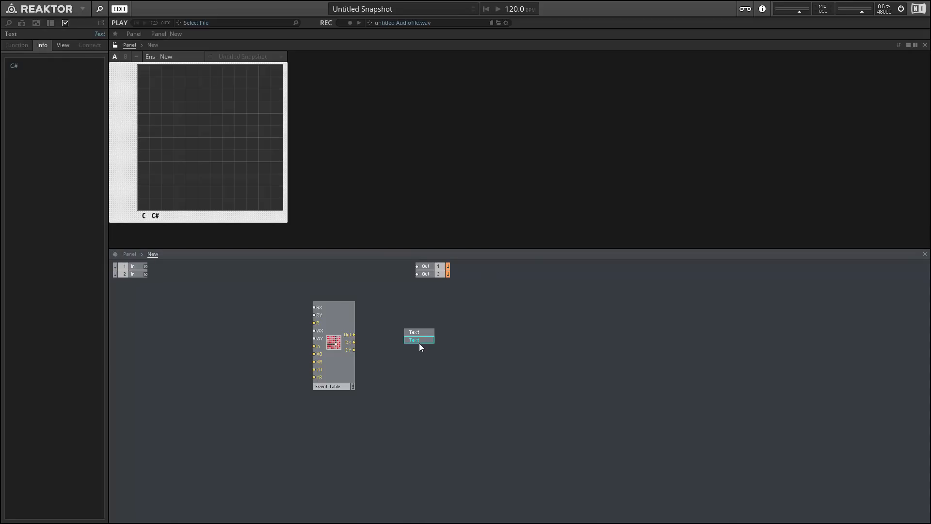
left_click(414, 348)
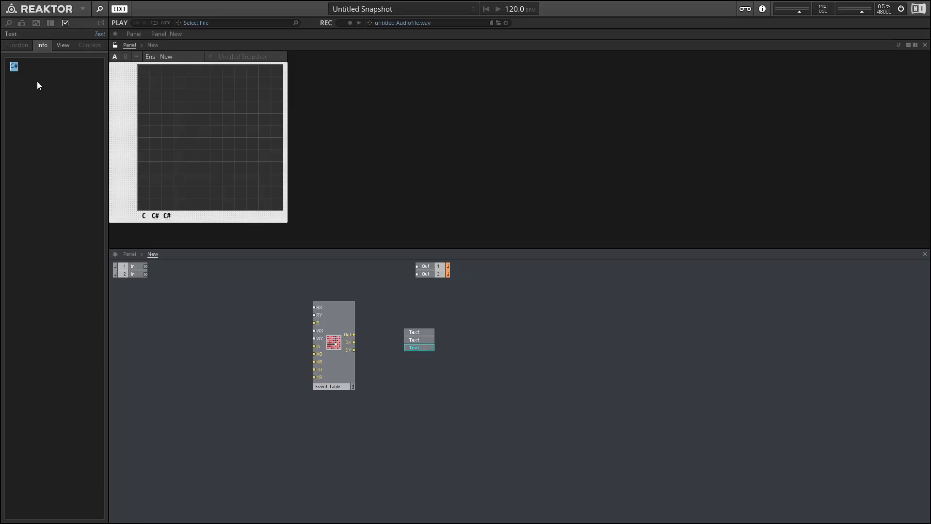
left_click(478, 374)
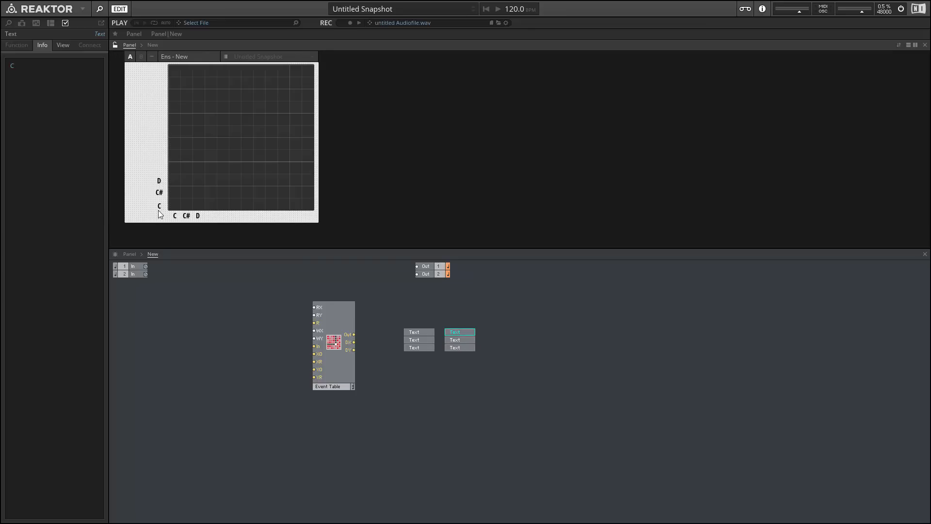
left_click(414, 332)
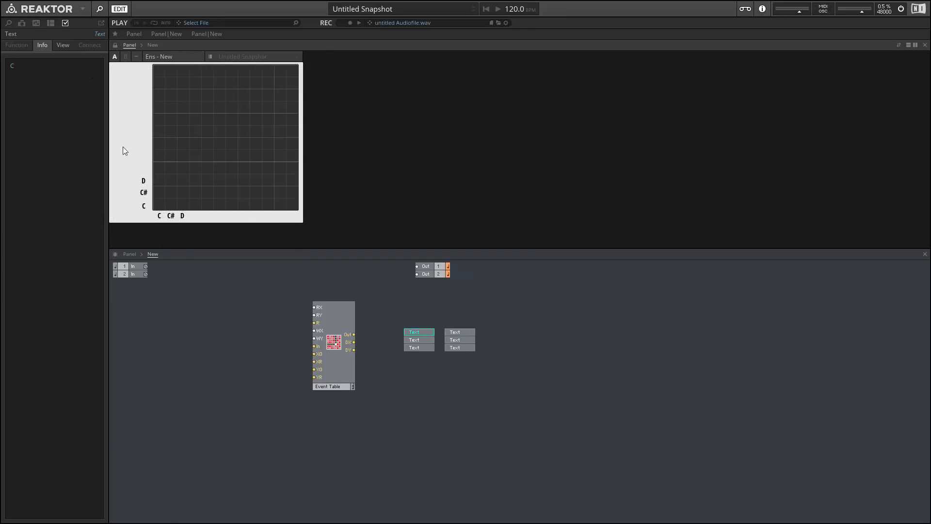
mouse_move(215, 185)
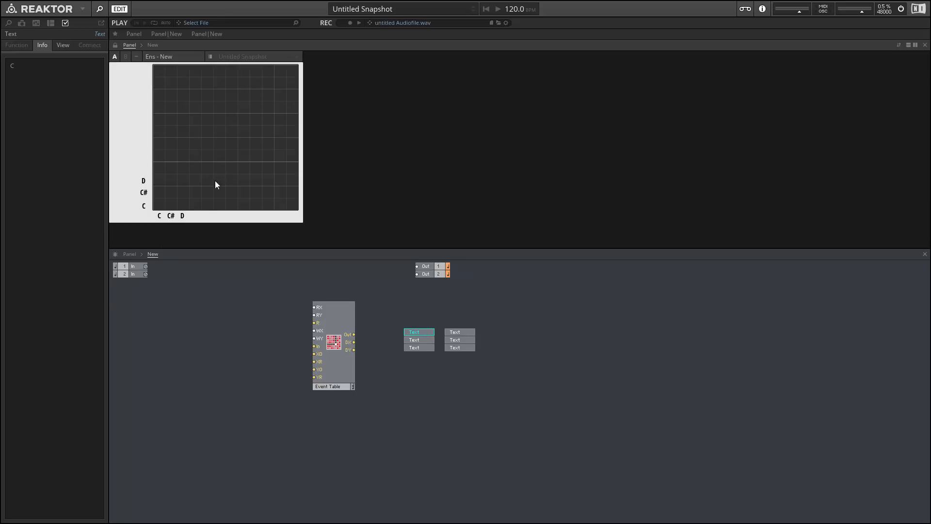
mouse_move(238, 219)
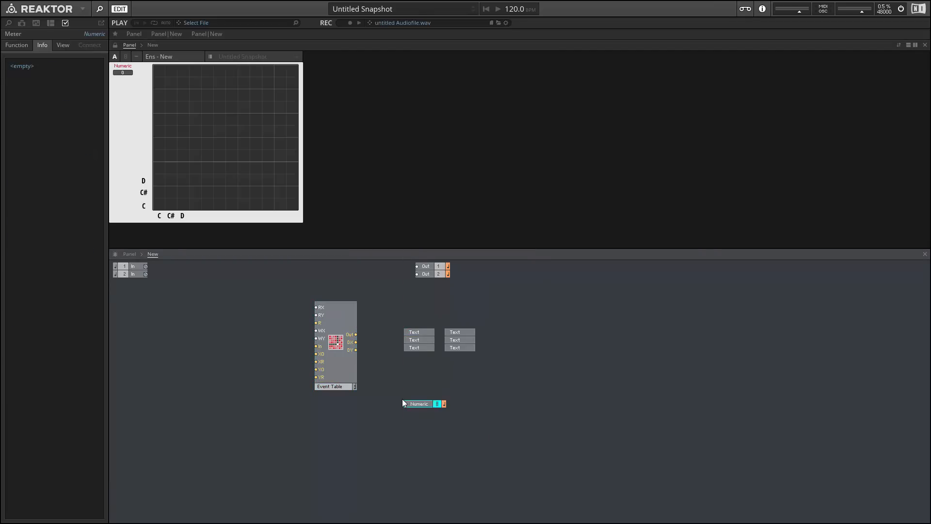
Place the Numeric readout beside the Event Table and wire the table's Out to it.
left_click(335, 386)
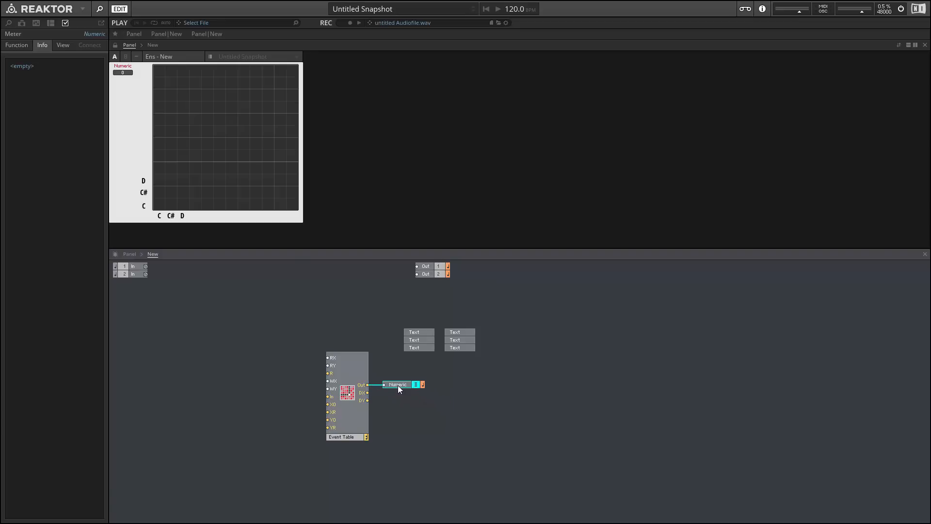
left_click(63, 45)
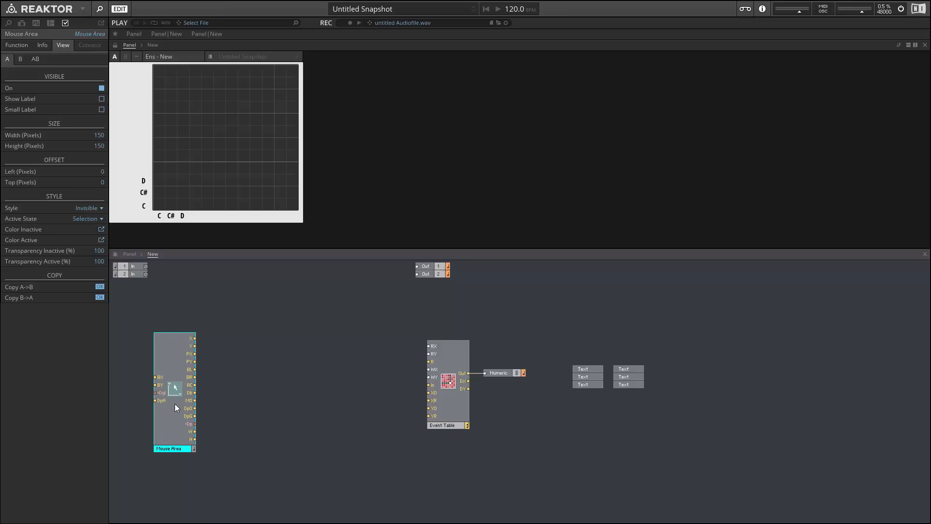
mouse_move(176, 406)
type("cor")
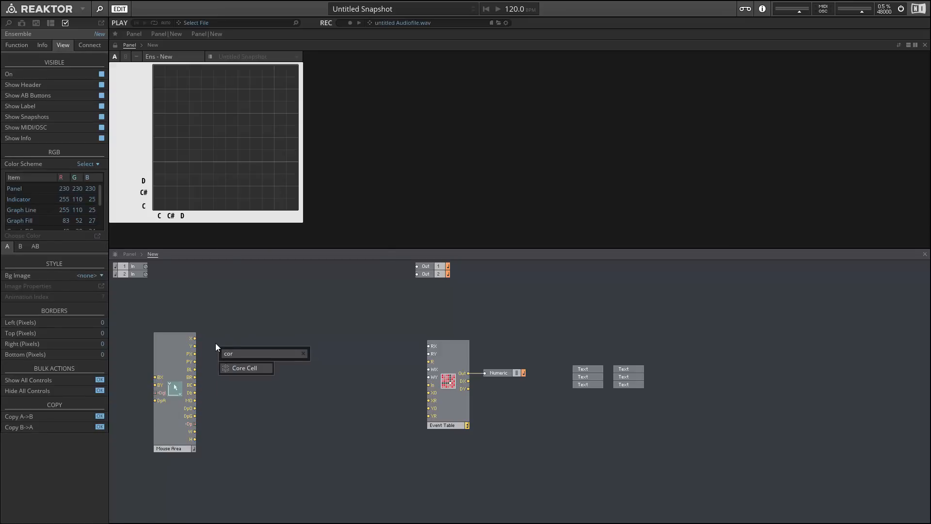
Add a Core Cell module to the structure and open its inner structure.
left_click(245, 368)
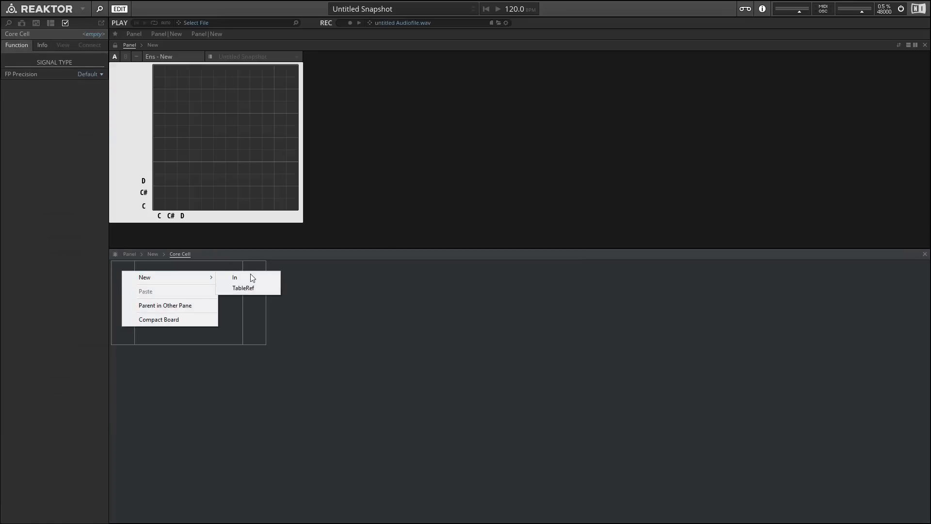
Create Core Cell inputs X, Y and L and wire the Mouse Area outputs to them.
left_click(234, 278)
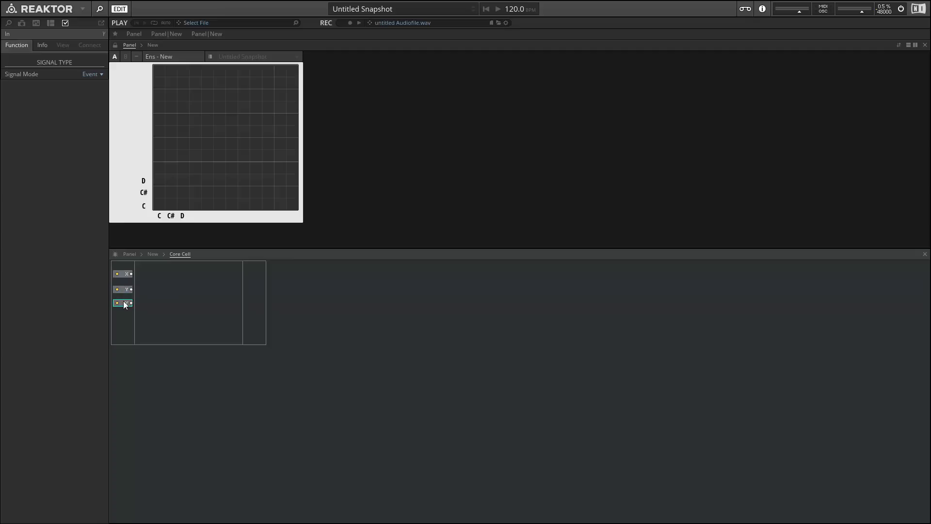
double_click(123, 303)
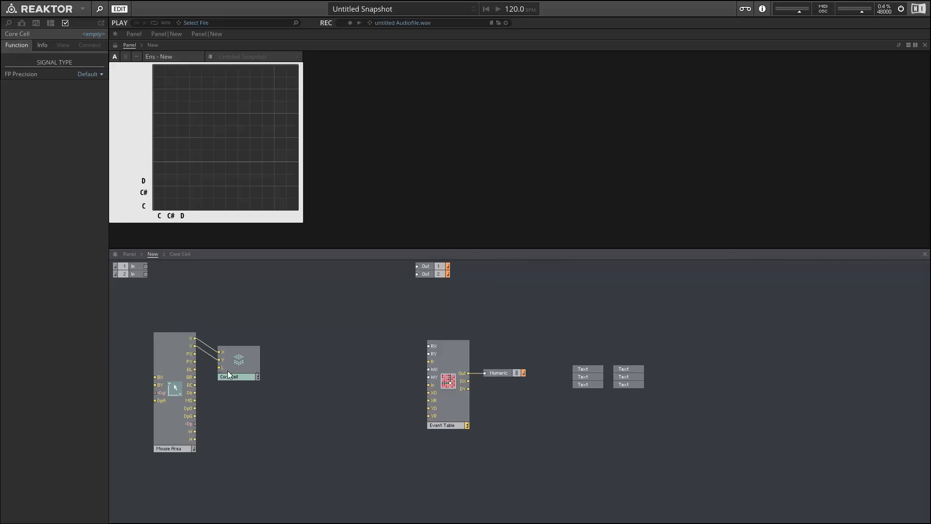
left_click(238, 360)
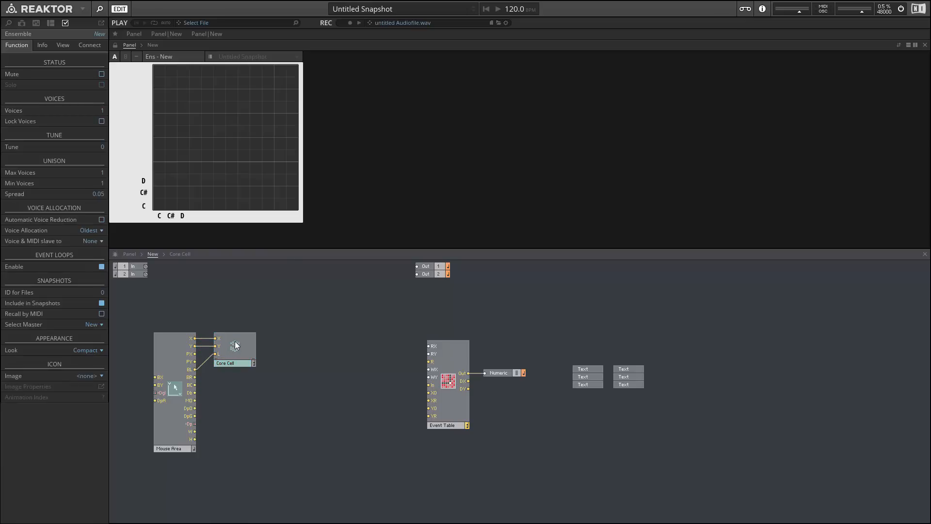
double_click(232, 354)
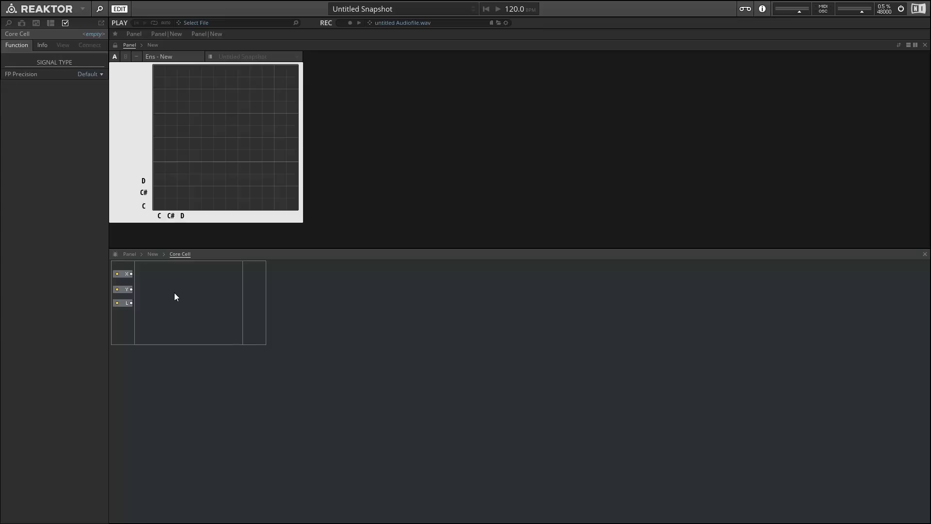
Add latches for X and Y, a router on L's comparison, and send it to a new 'Trig' bus.
left_click(186, 303)
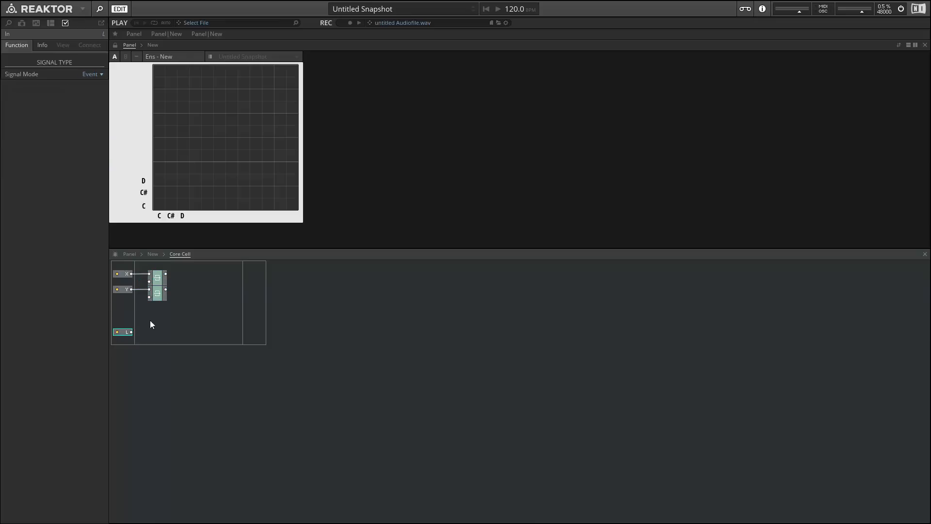
type("rou")
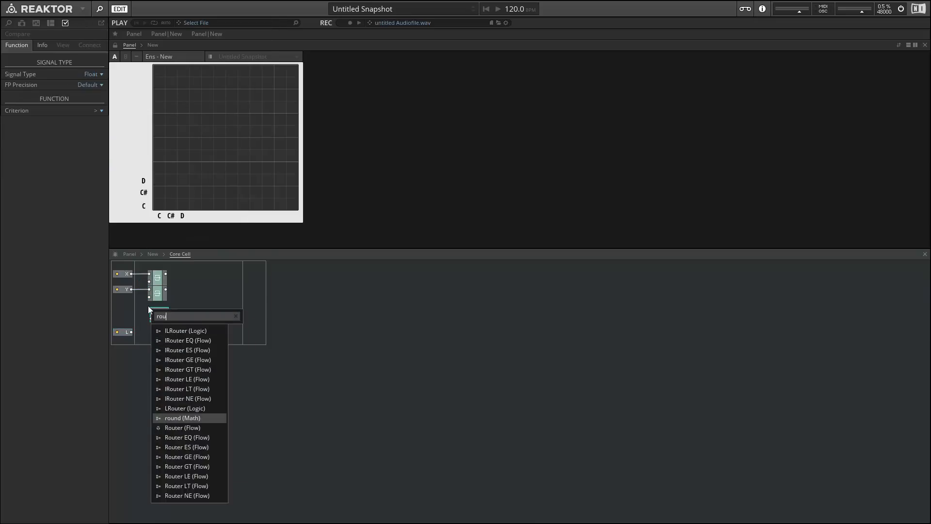
left_click(182, 428)
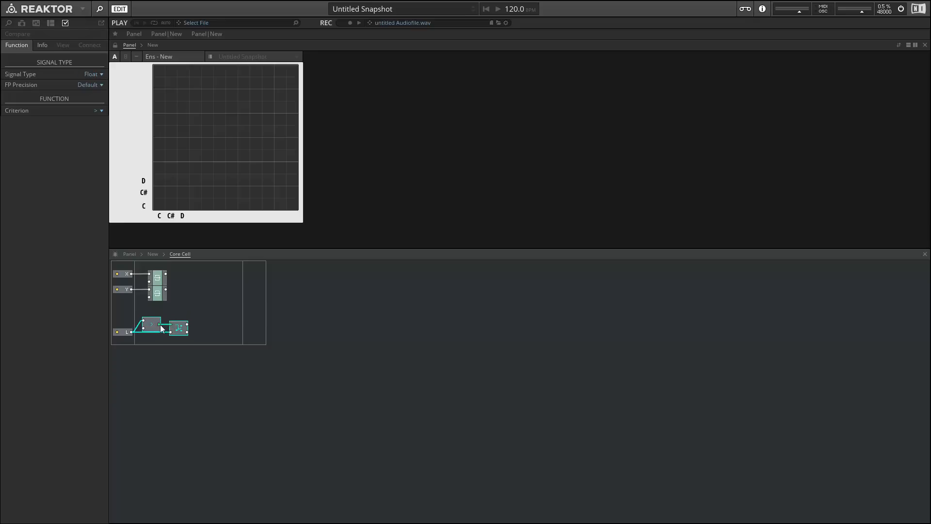
left_click(179, 328)
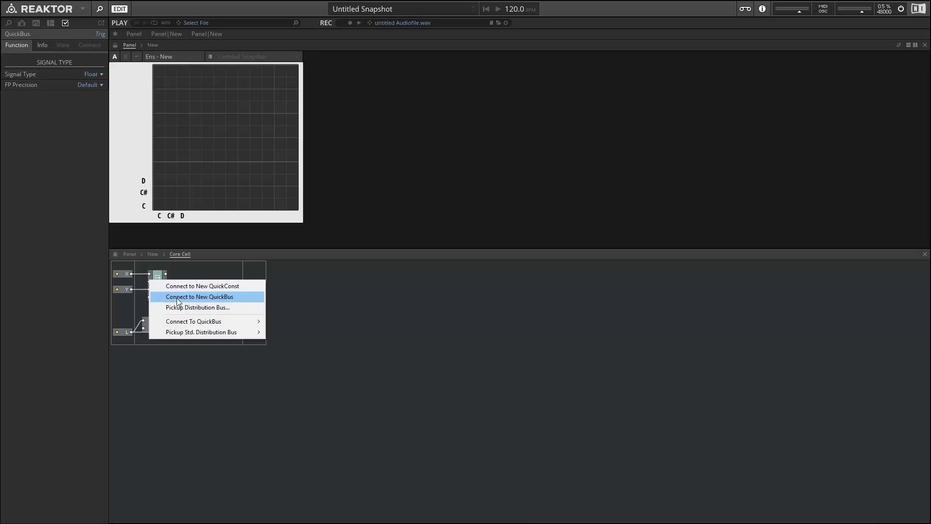
left_click(199, 296)
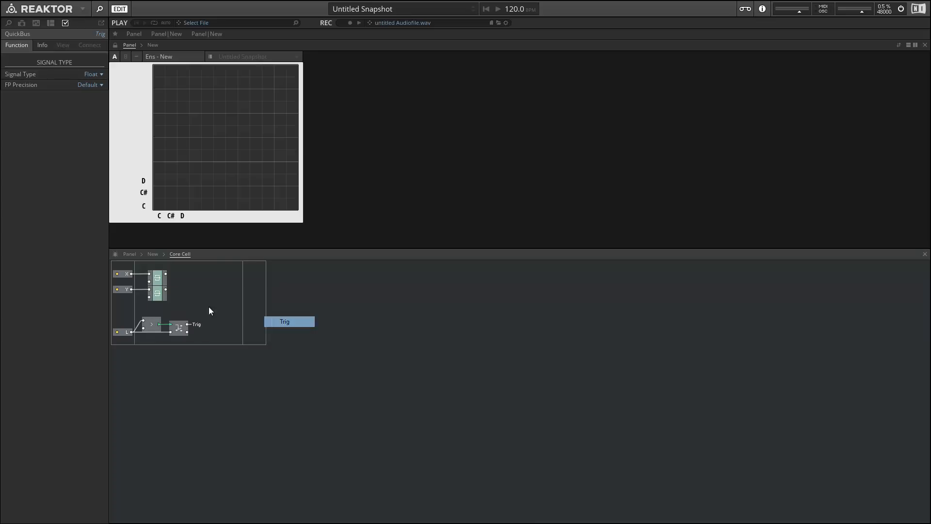
right_click(163, 282)
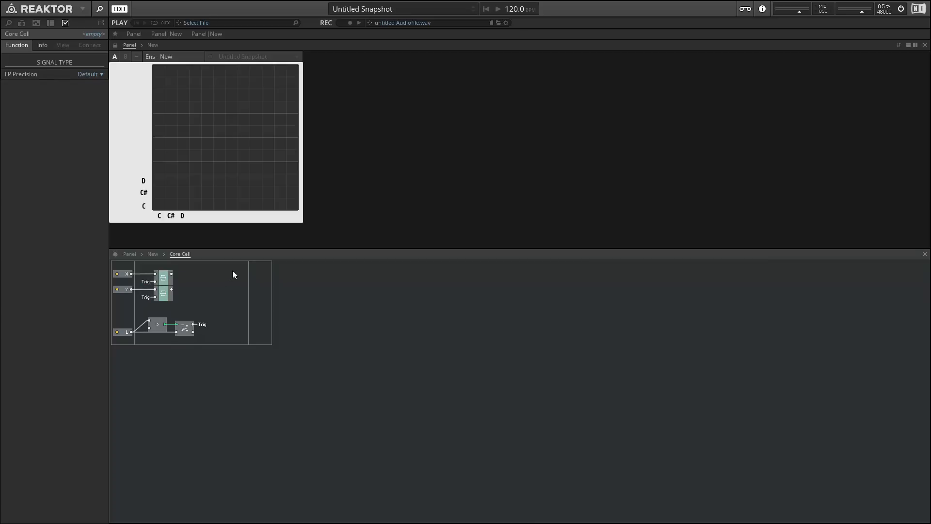
Insert 'dec' macros after the X and Y latches followed by subtraction modules.
type("dec")
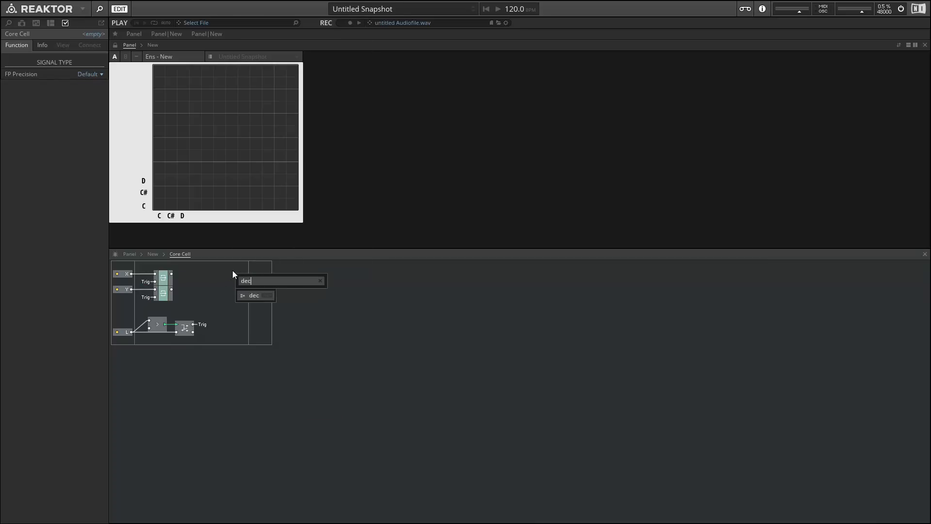
left_click(254, 295)
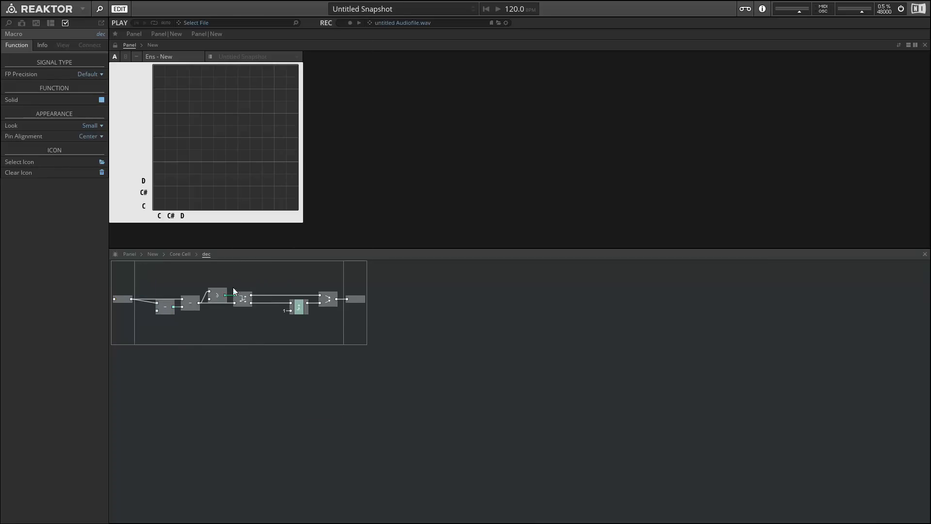
left_click(179, 254)
type("-")
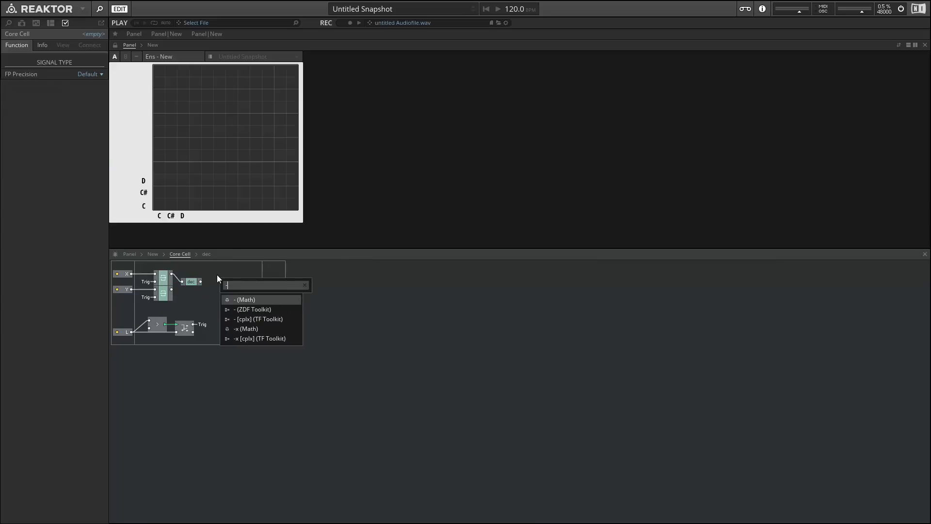
left_click(243, 299)
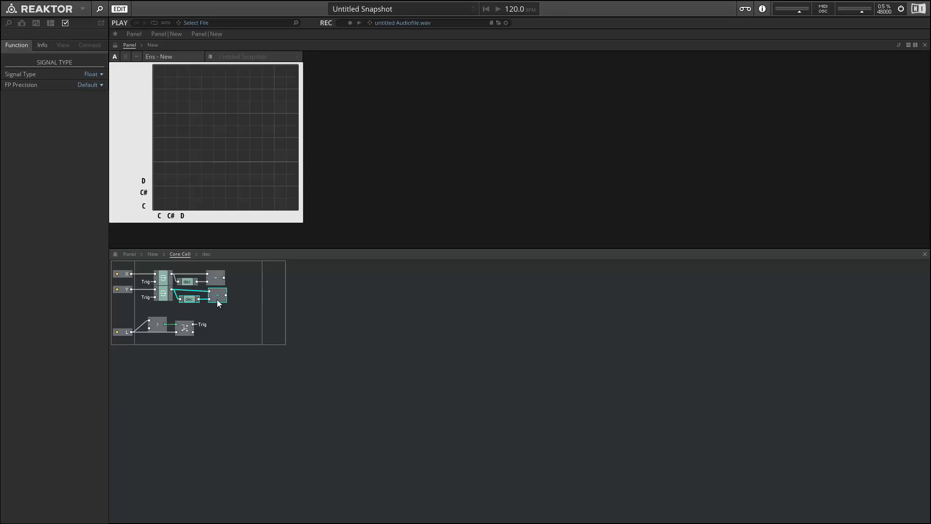
mouse_move(216, 296)
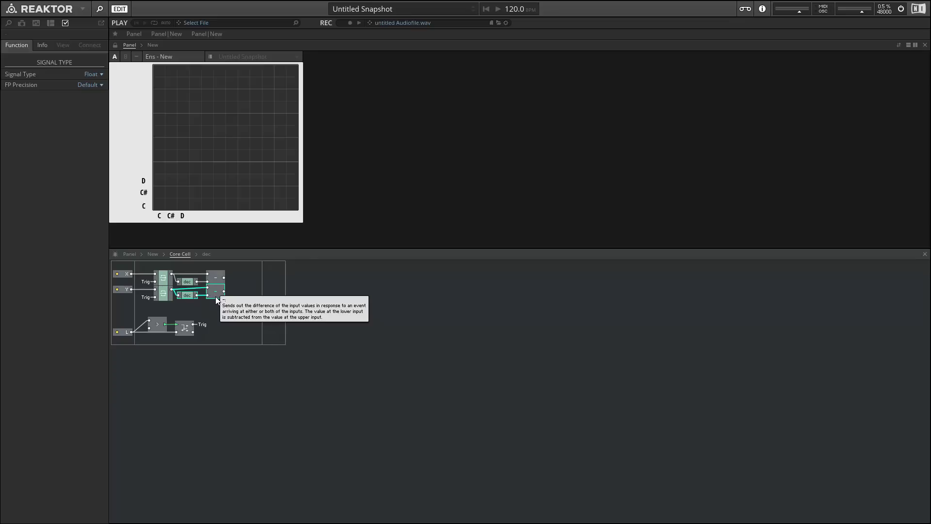
mouse_move(143, 188)
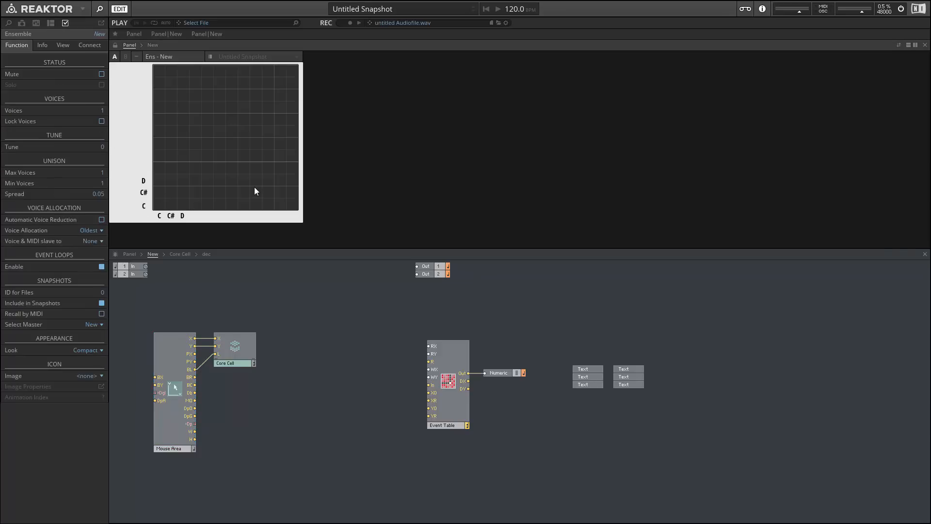
Inspect the Event Table's 12x12 properties and reopen the Core Cell interior.
left_click(446, 425)
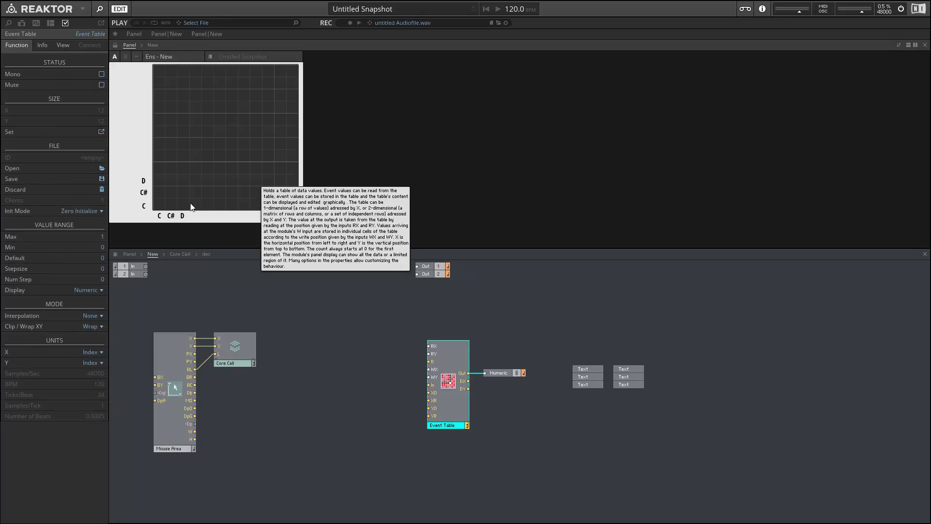
mouse_move(233, 348)
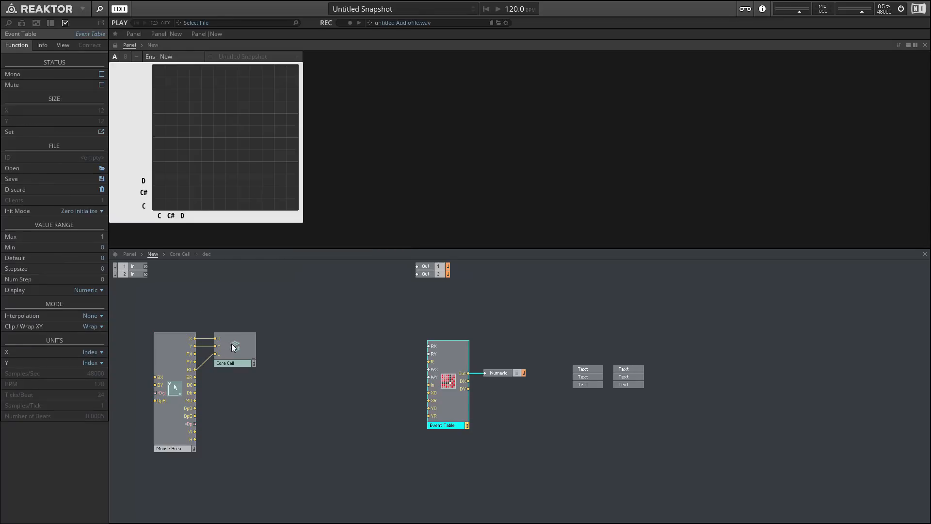
double_click(234, 347)
type("clip max")
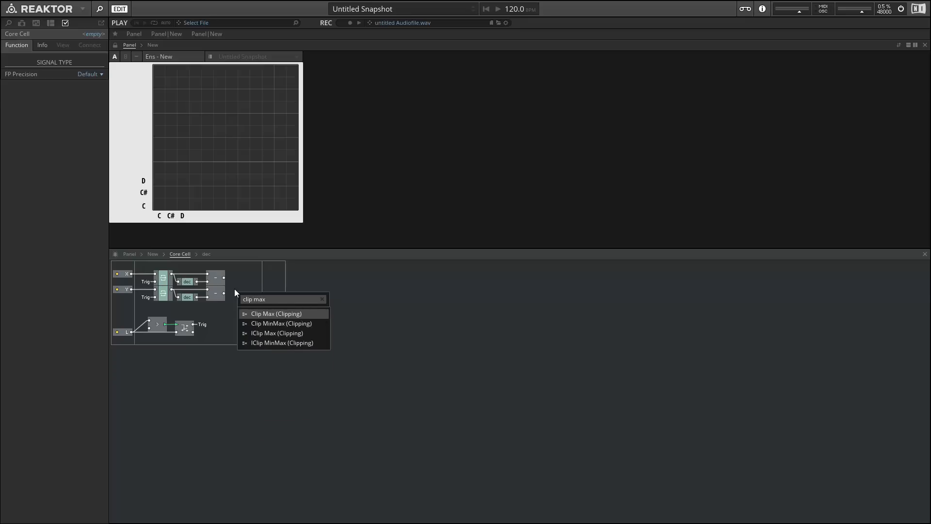
Limit each subtraction result with a Clip Max at 11 and move the trigger logic up.
left_click(276, 314)
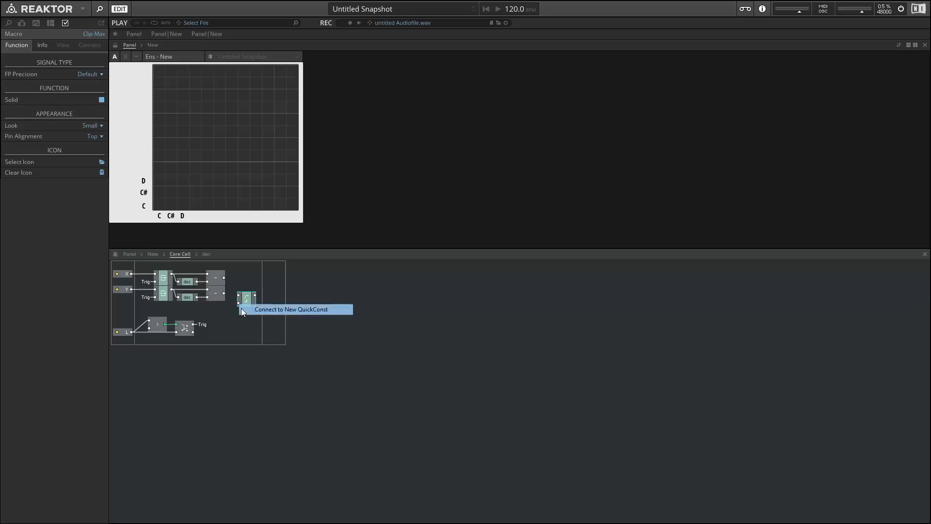
left_click(291, 309)
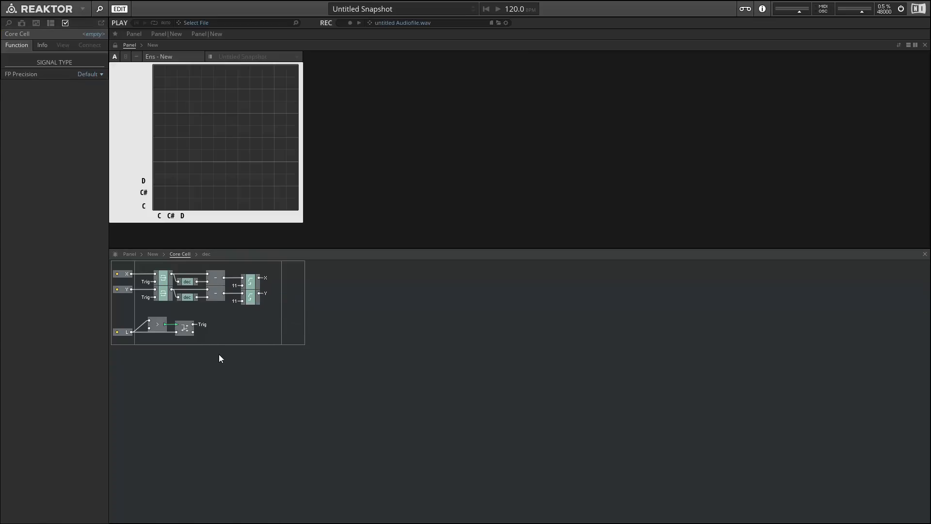
mouse_move(243, 338)
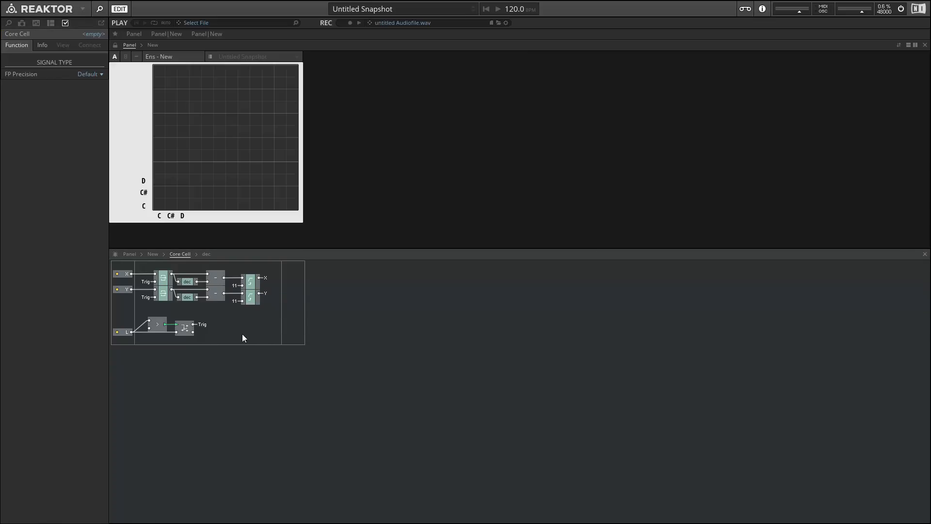
mouse_move(249, 343)
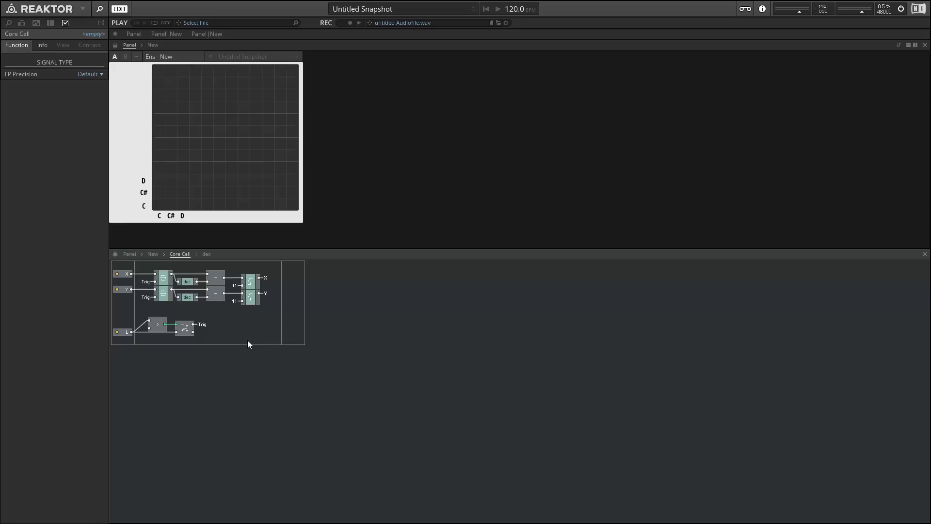
left_click(121, 331)
type("x m")
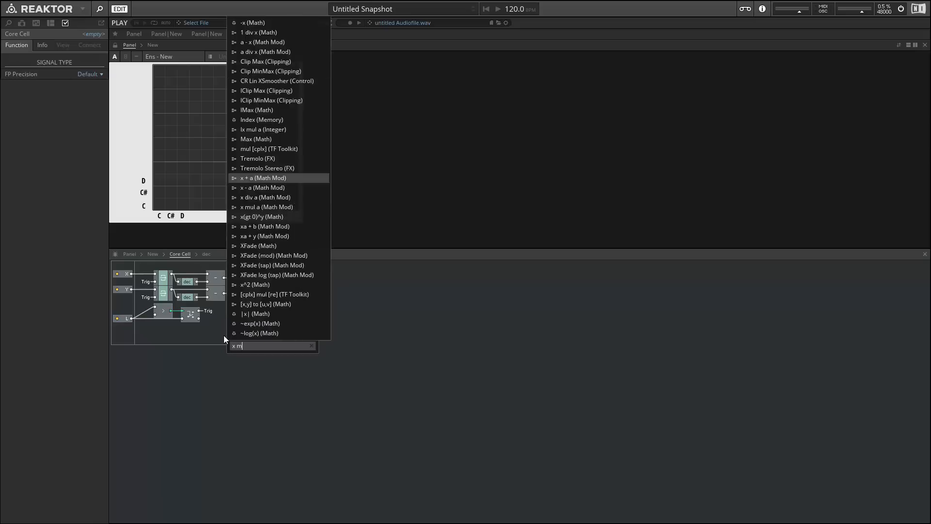
Multiply Y by 12 with an x mul a module and add X from its bus.
left_click(264, 207)
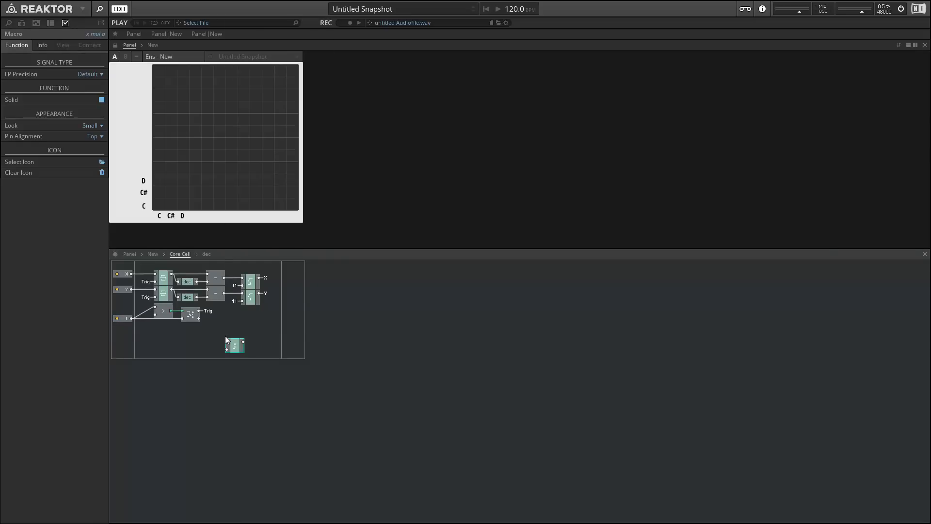
right_click(235, 345)
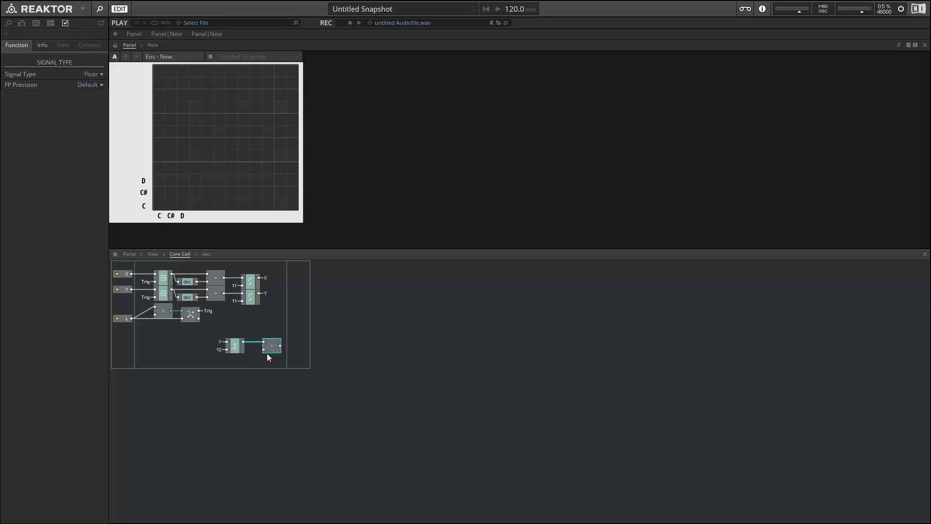
right_click(273, 345)
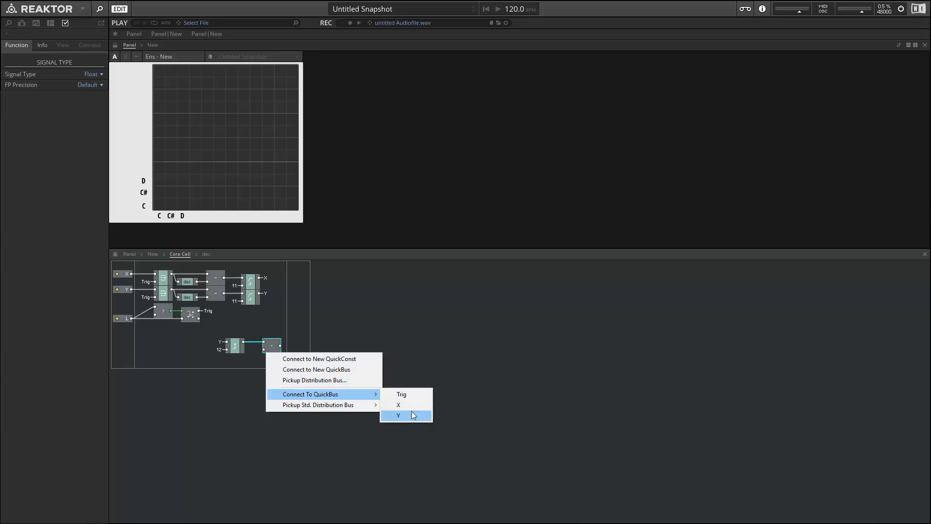
left_click(397, 415)
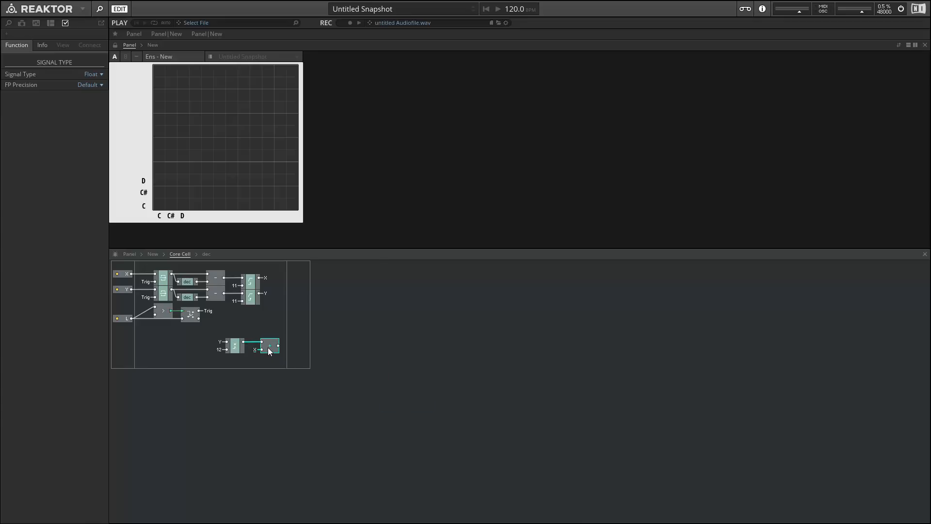
mouse_move(268, 346)
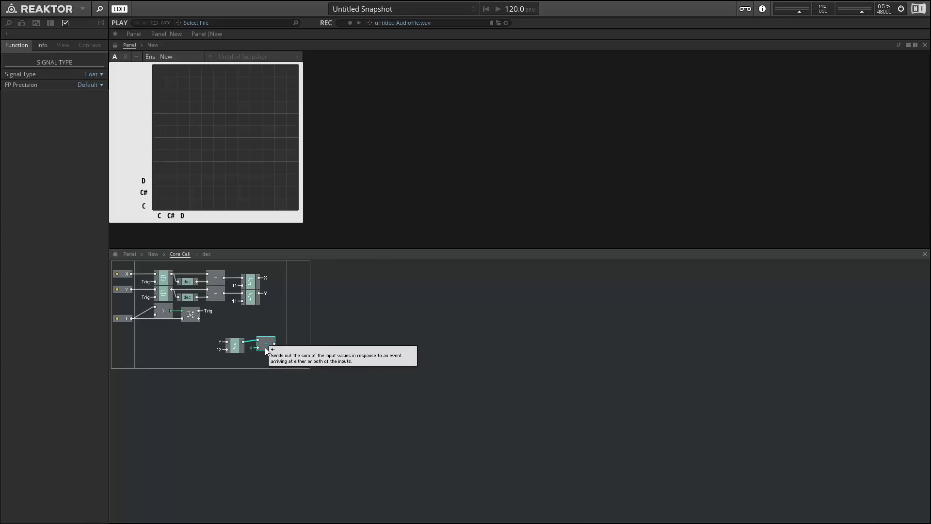
mouse_move(281, 348)
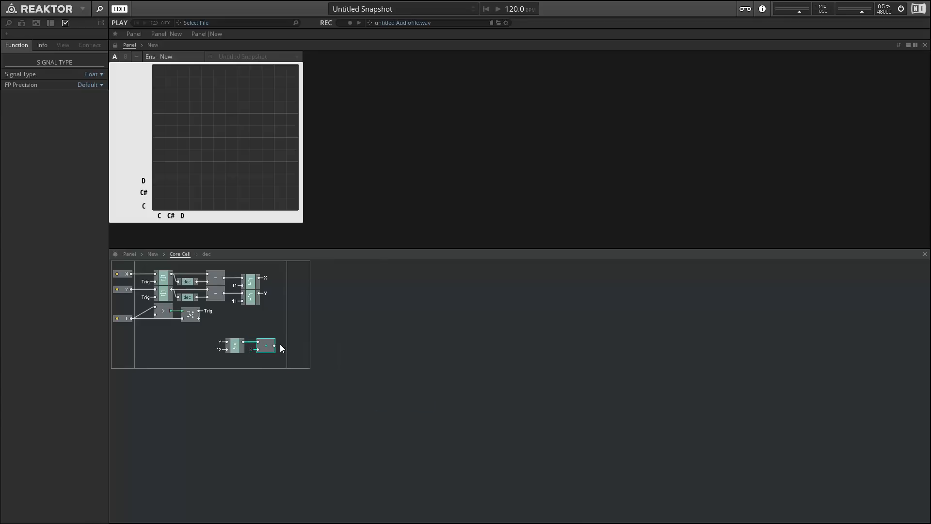
Send the adder's sum to a new QuickBus named 'Idx'.
left_click(265, 346)
type("idx")
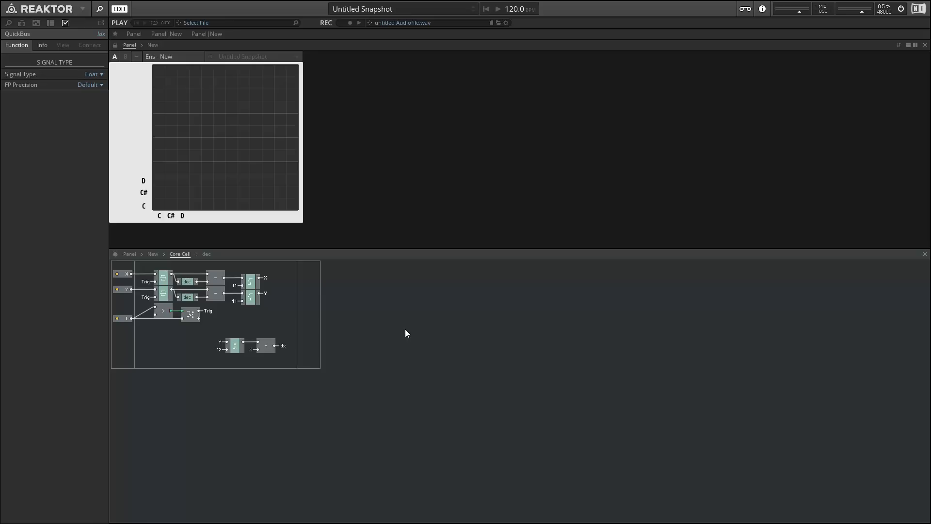
left_click(264, 346)
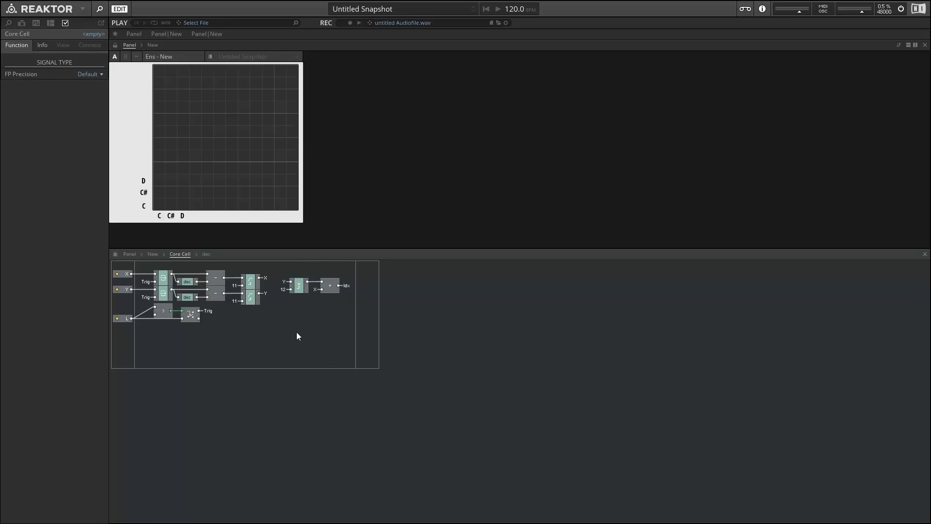
mouse_move(209, 367)
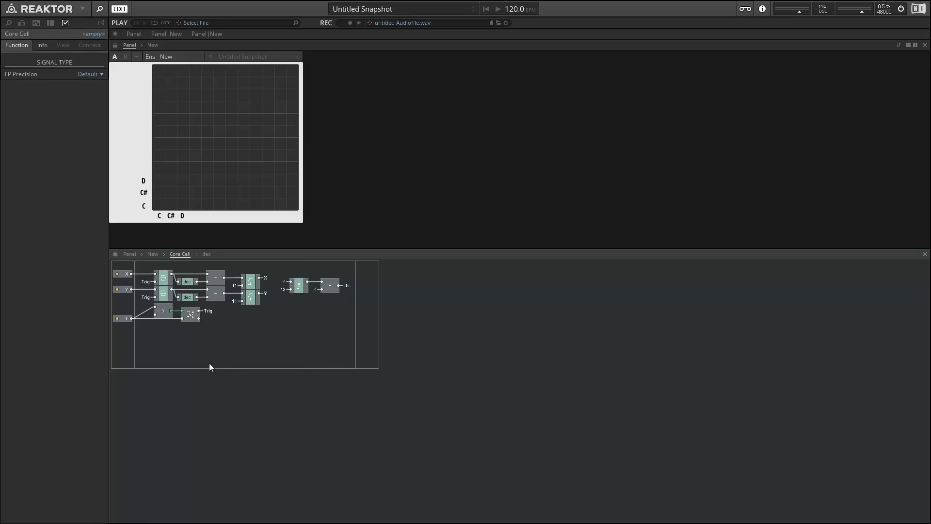
Add a 144-slot Array with a Read [] module whose position comes from the Idx QuickBus.
left_click(209, 367)
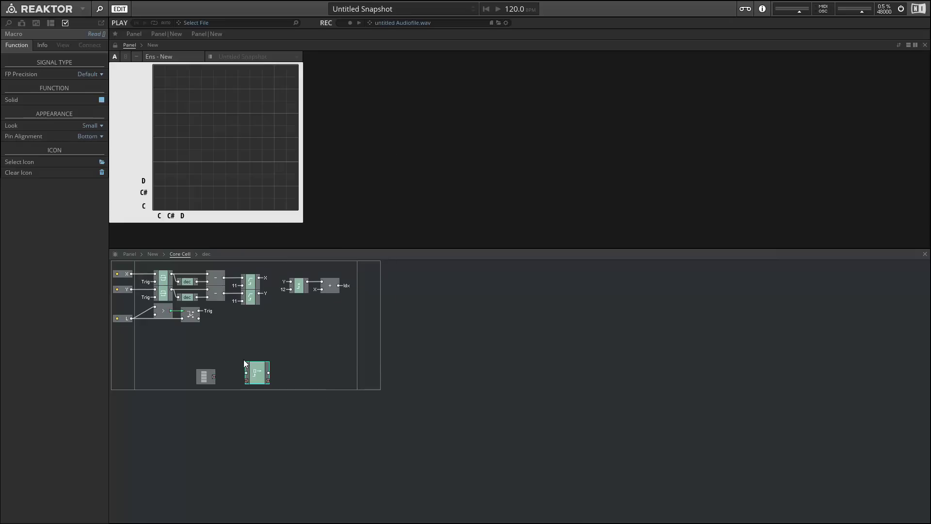
left_click(207, 377)
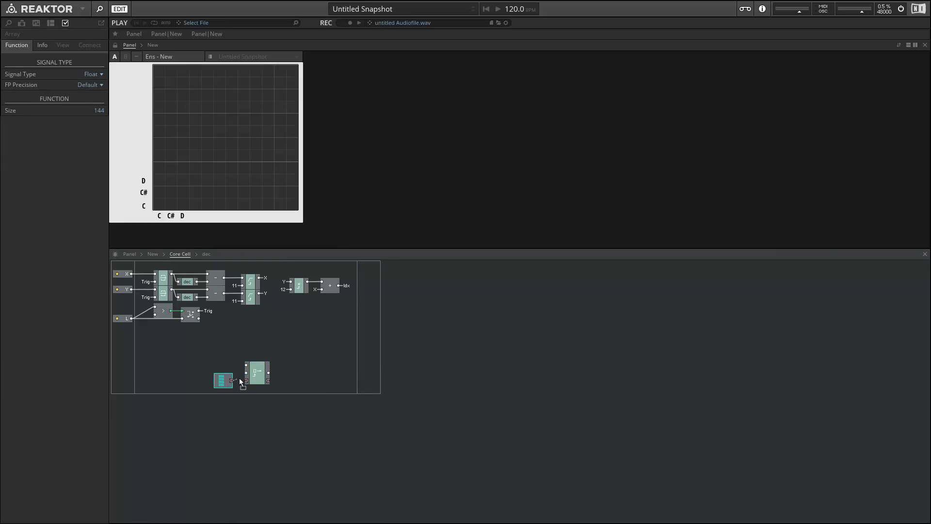
right_click(242, 382)
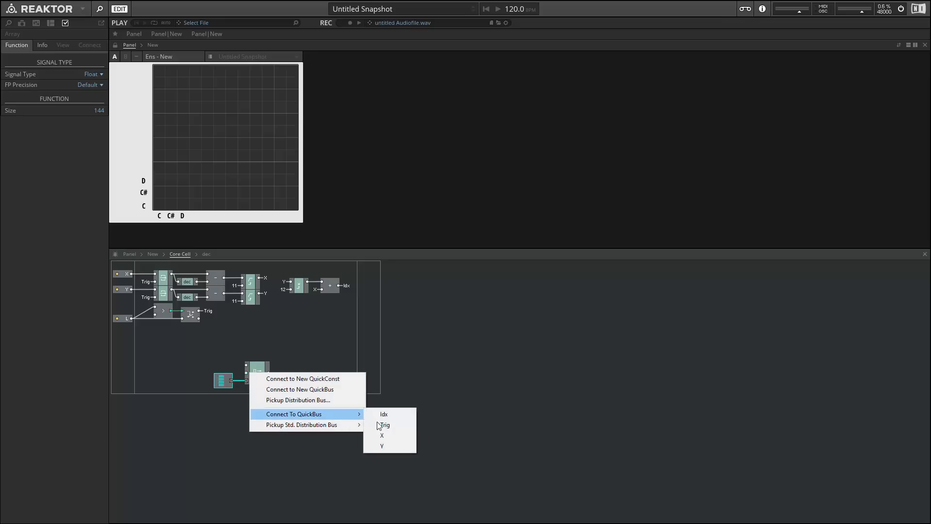
mouse_move(300, 382)
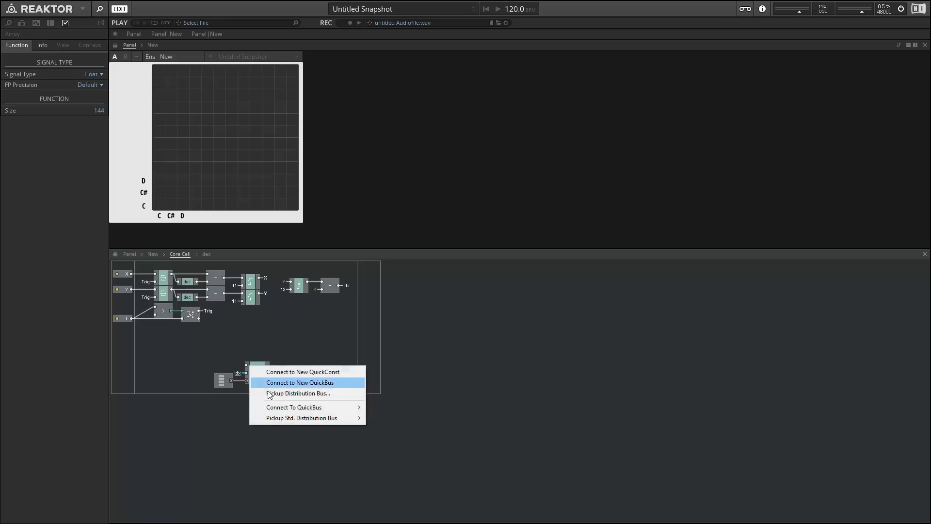
left_click(300, 383)
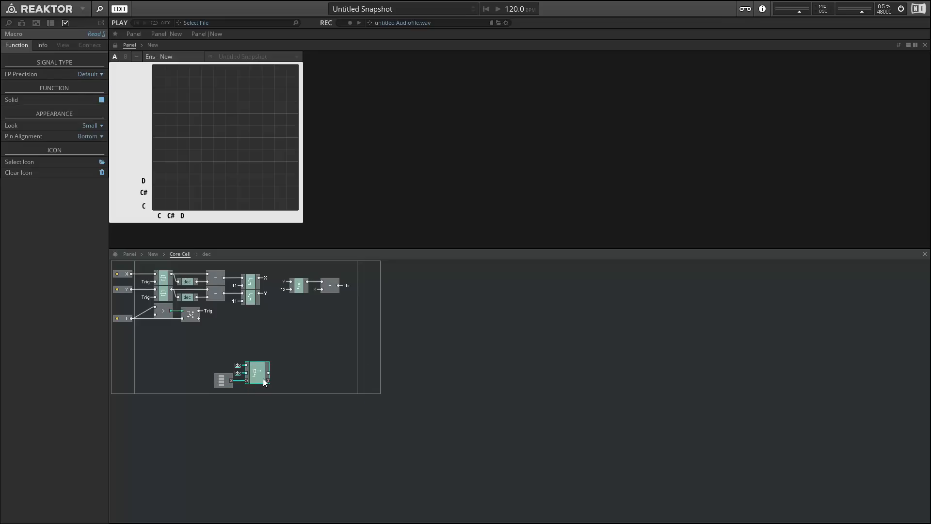
left_click(302, 356)
type("logic")
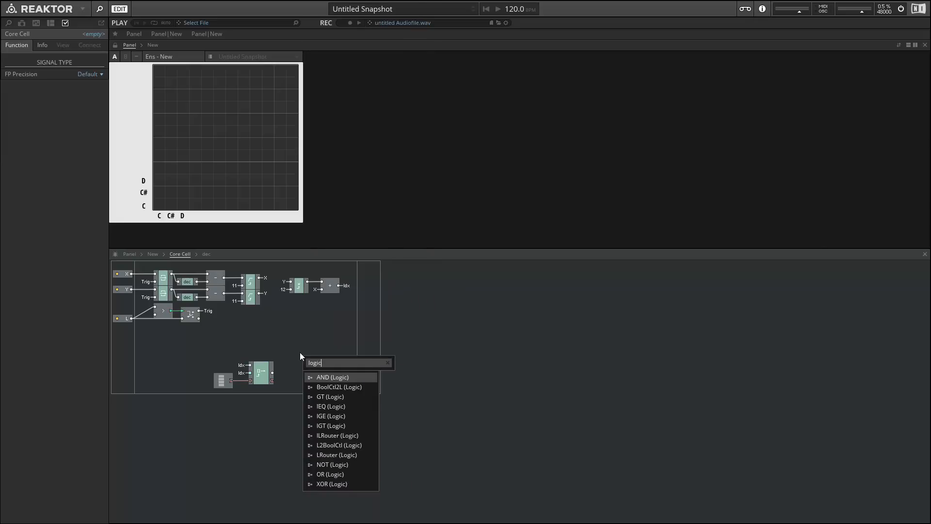
Invert the array's read value with a NOT logic module.
type("n")
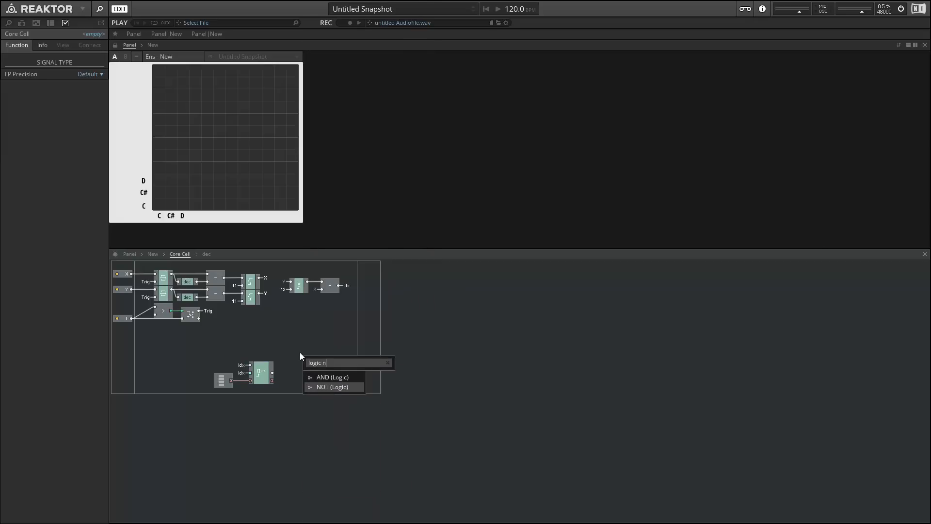
left_click(334, 386)
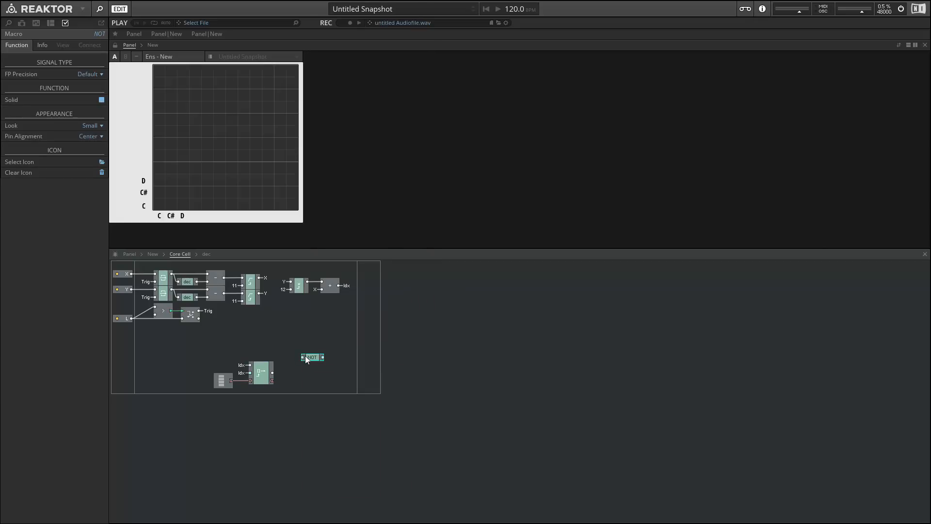
double_click(312, 358)
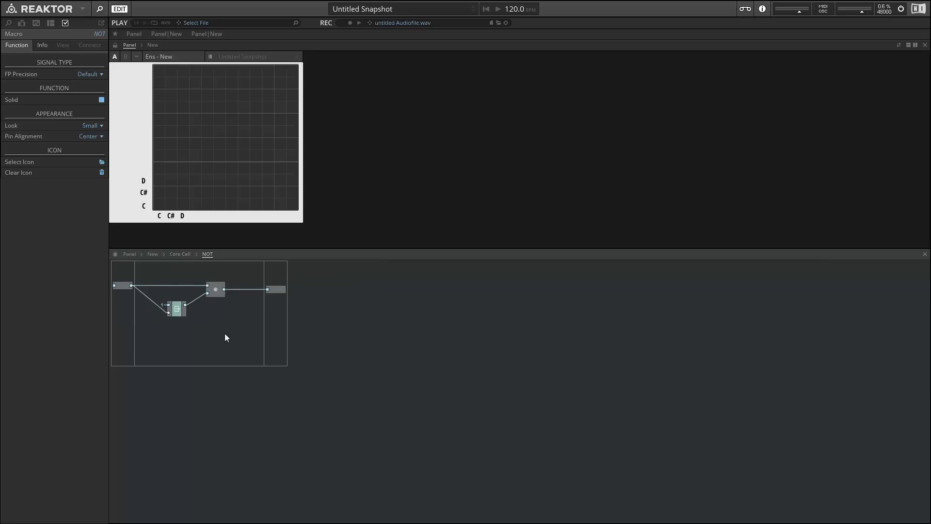
left_click(180, 254)
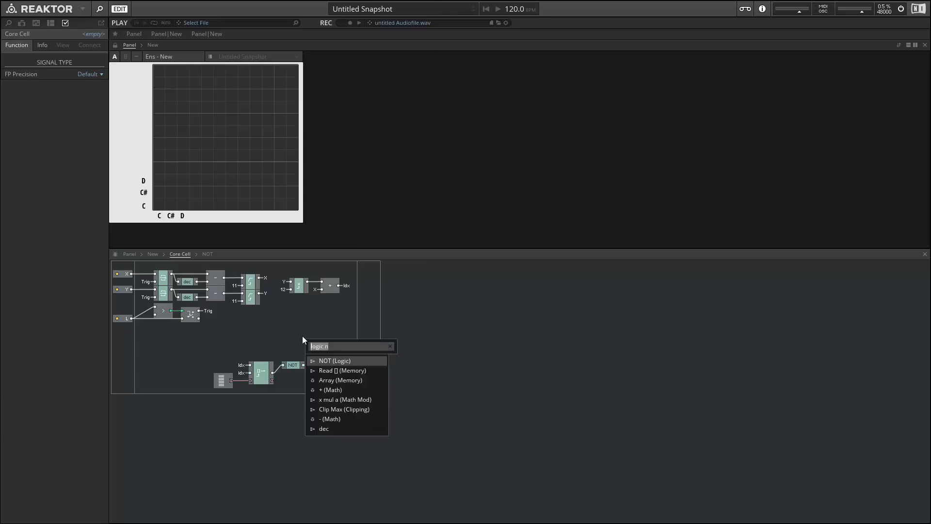
Latch the inverted value on the Trig bus and add a Write [] module back to the array.
left_click(335, 361)
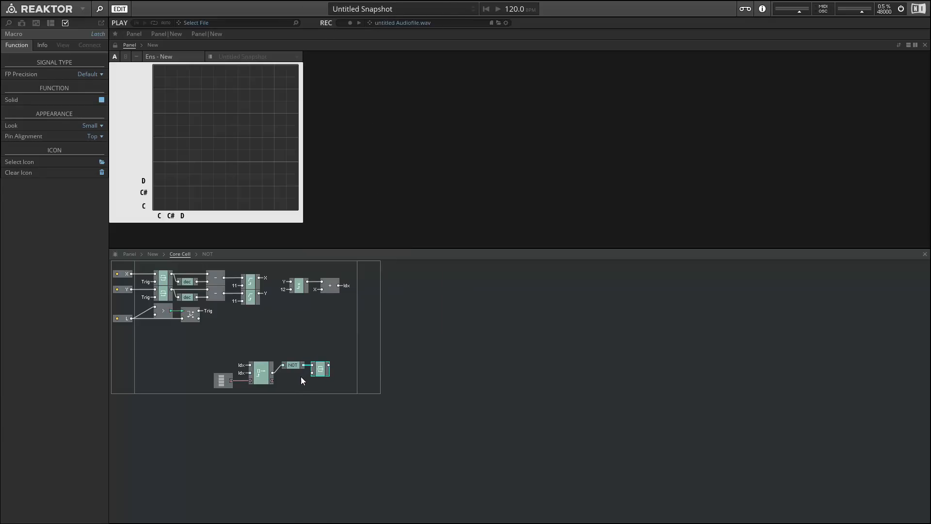
right_click(321, 368)
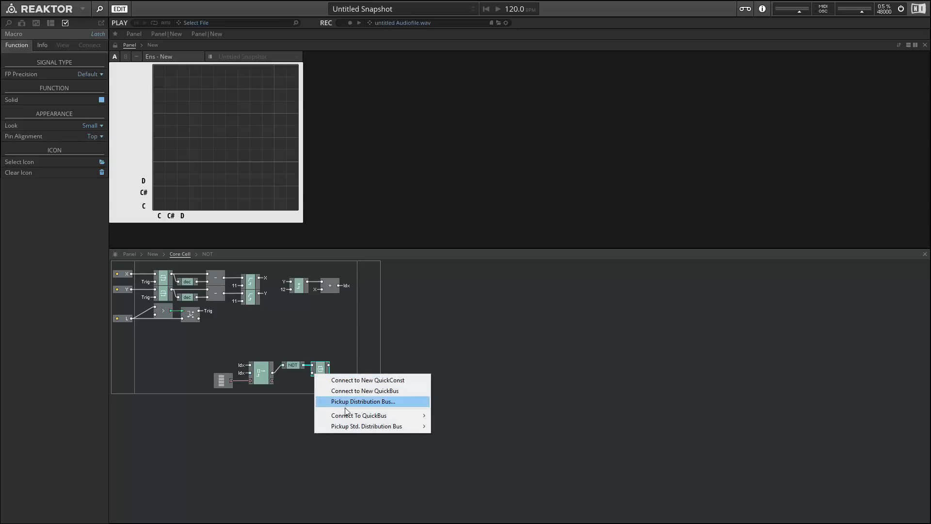
left_click(362, 401)
type("write")
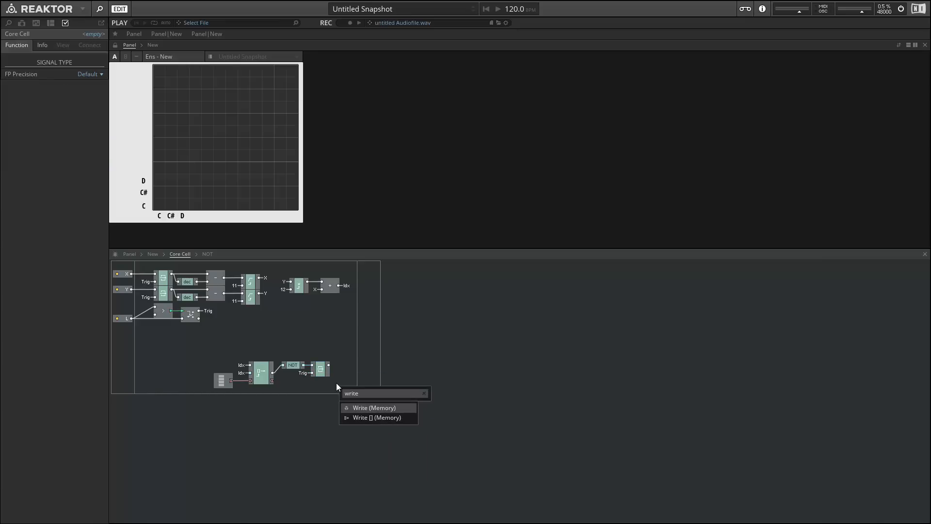
left_click(374, 408)
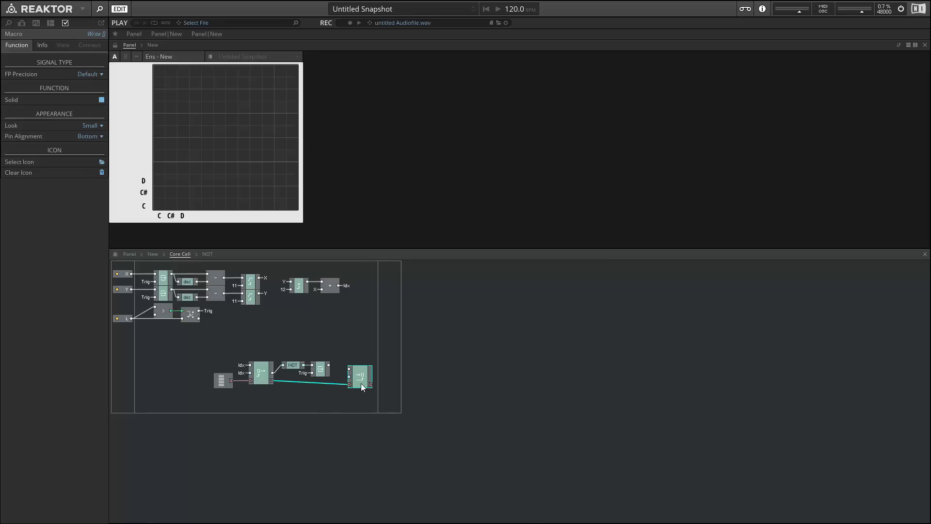
right_click(359, 380)
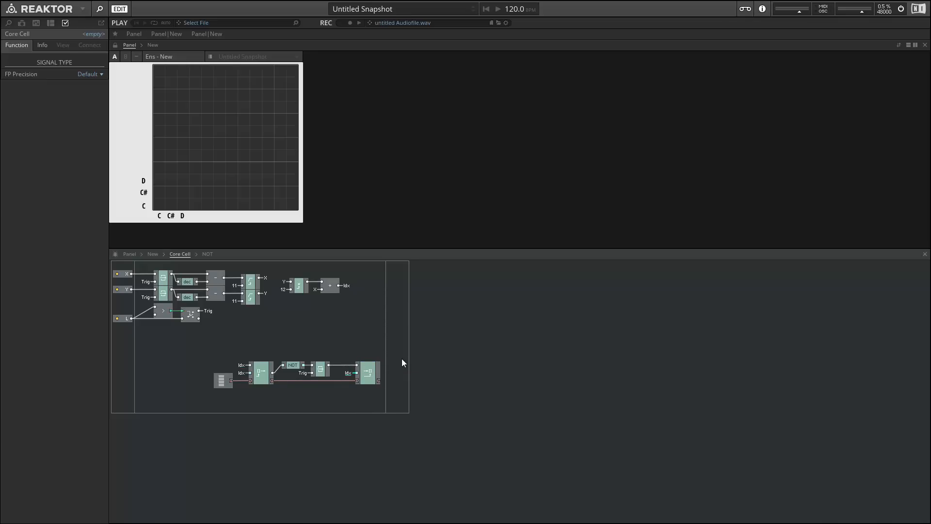
Add a Val output port carrying the write module's value and return to the ensemble.
right_click(403, 362)
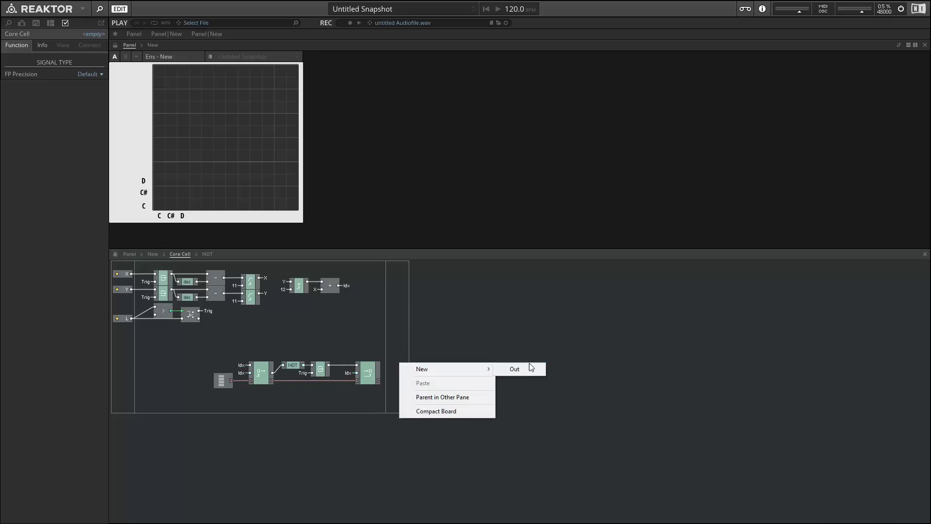
left_click(514, 368)
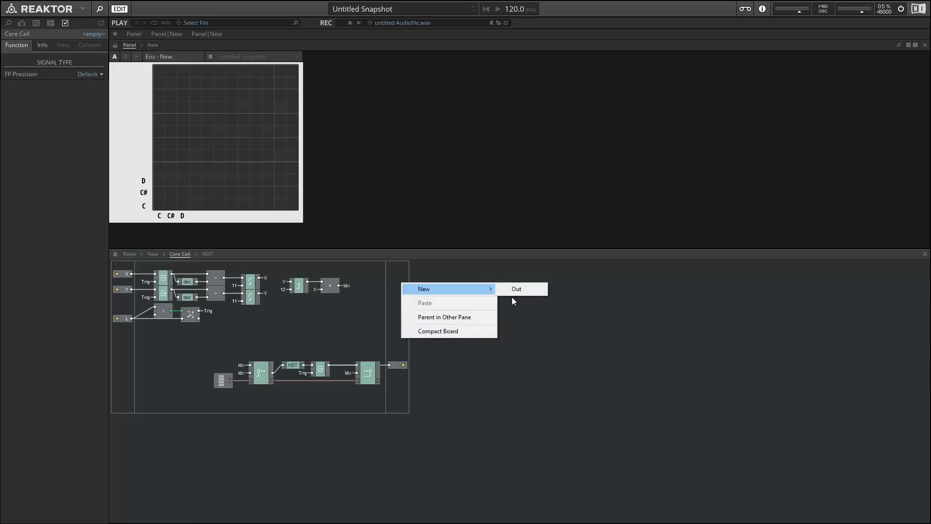
left_click(516, 289)
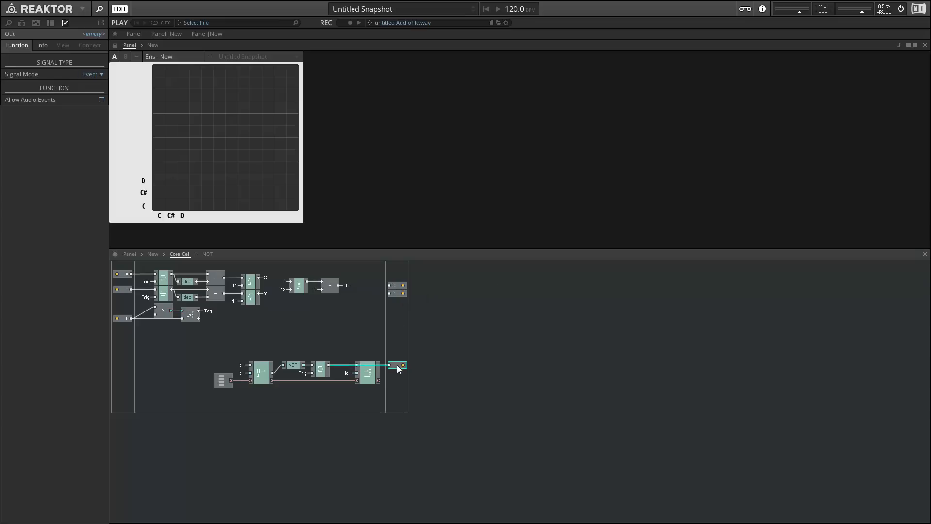
mouse_move(398, 365)
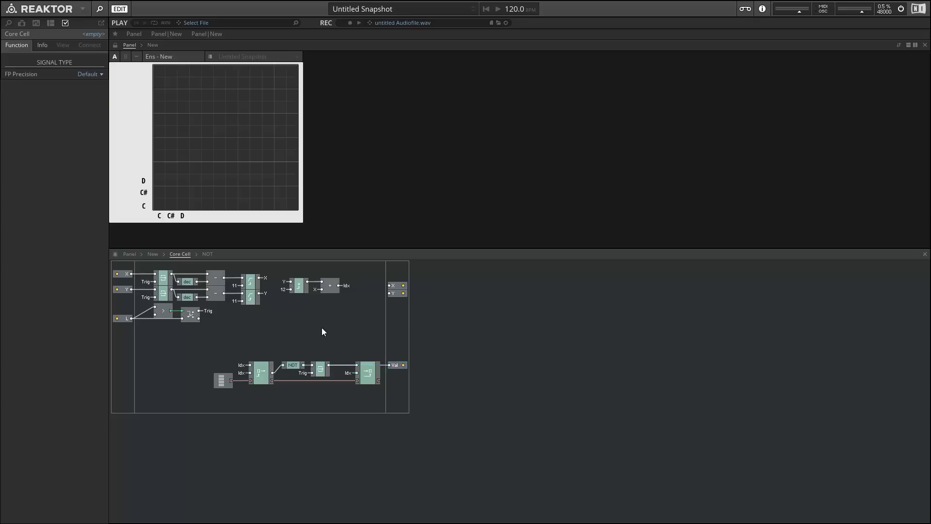
left_click(152, 254)
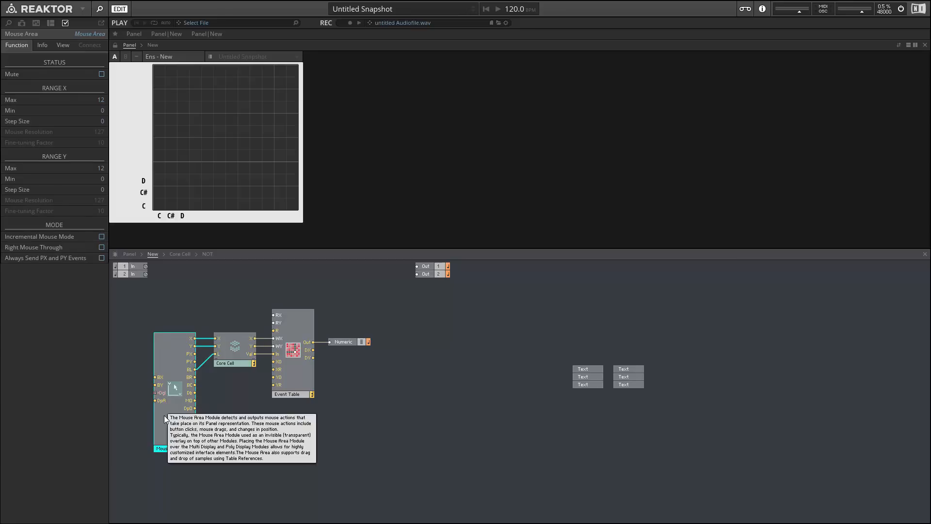
Size the Mouse Area 300 by 300, style Invisible, with Snap to Grid toggled.
left_click(292, 394)
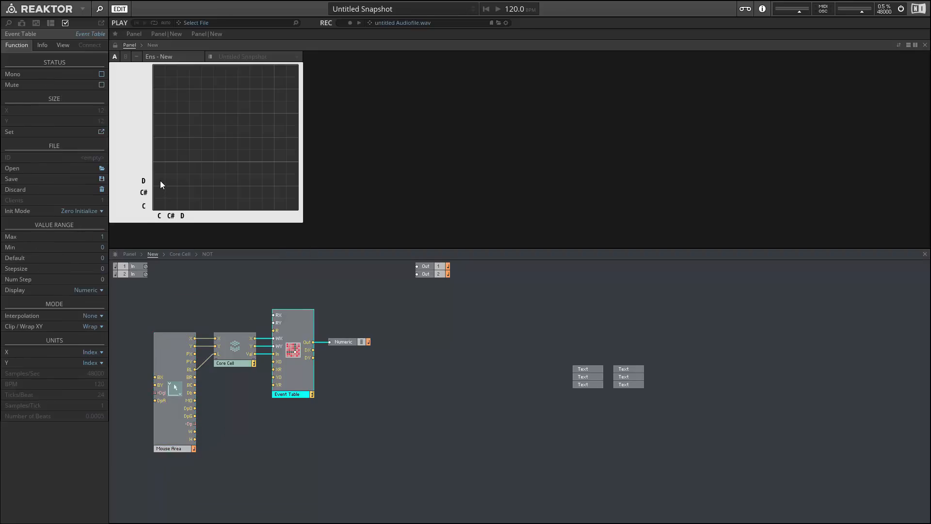
mouse_move(114, 43)
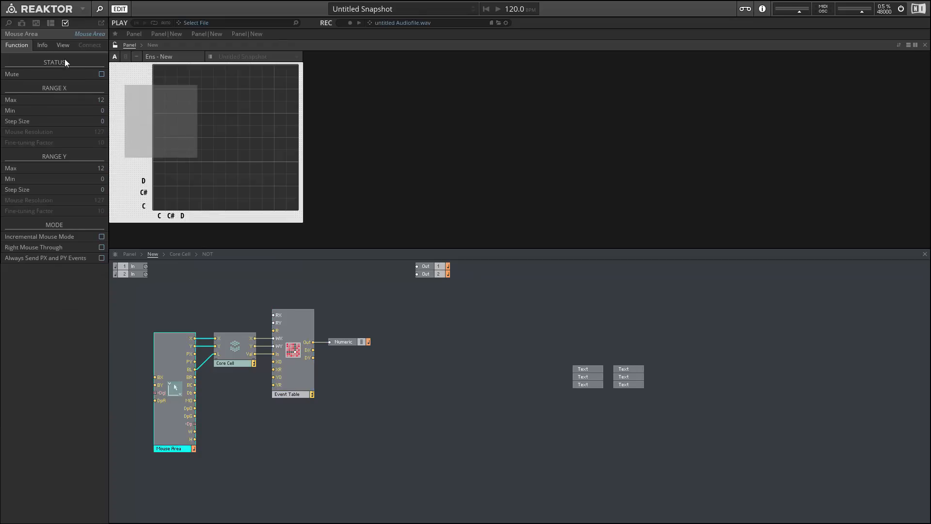
left_click(62, 45)
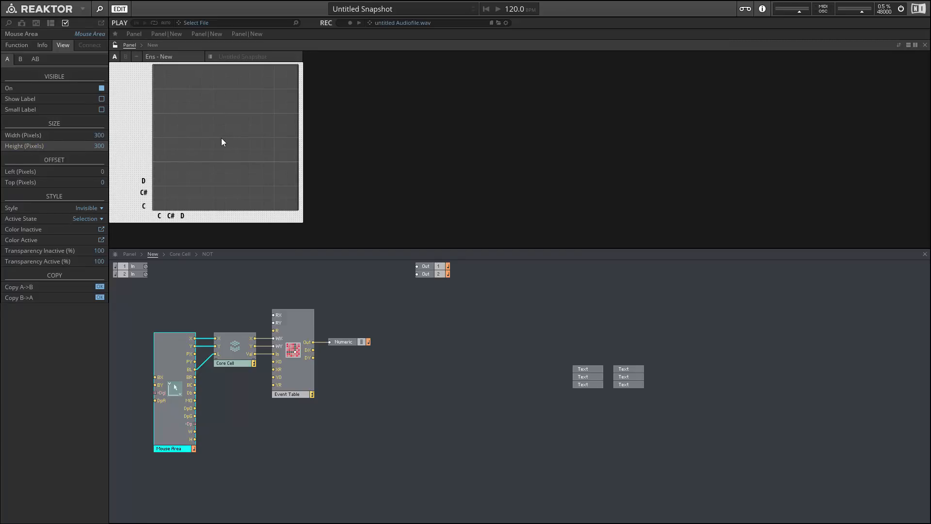
mouse_move(35, 21)
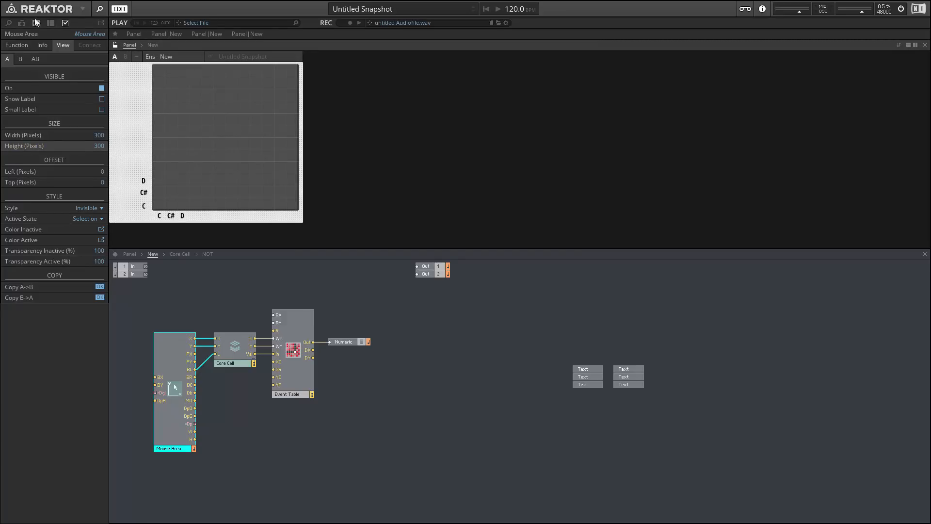
mouse_move(92, 13)
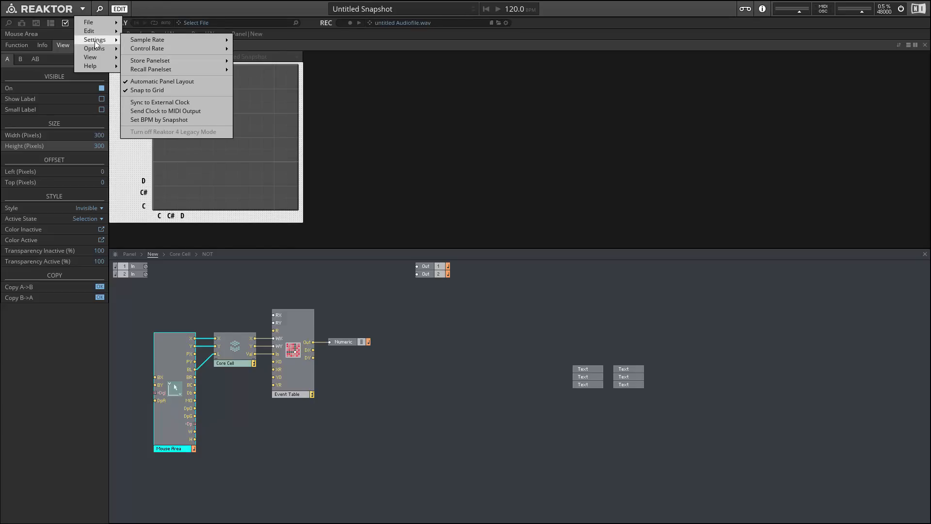
mouse_move(151, 90)
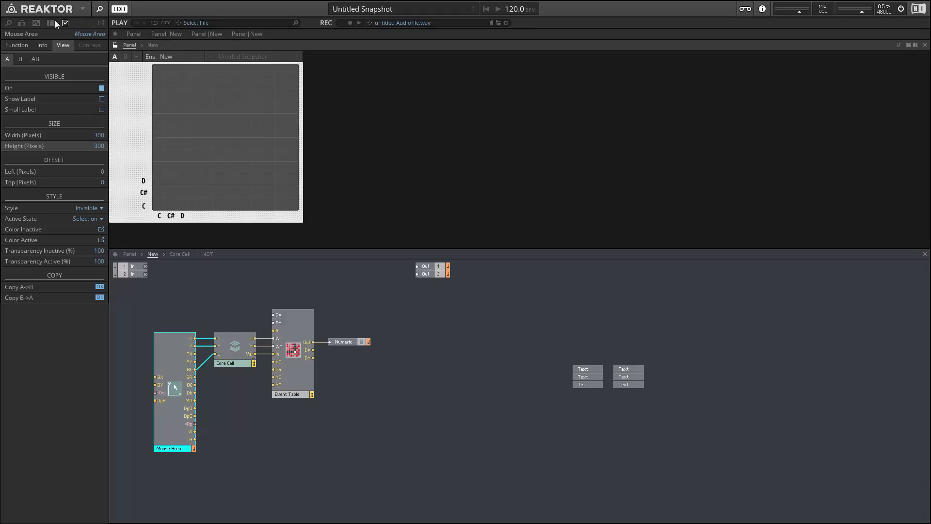
left_click(94, 39)
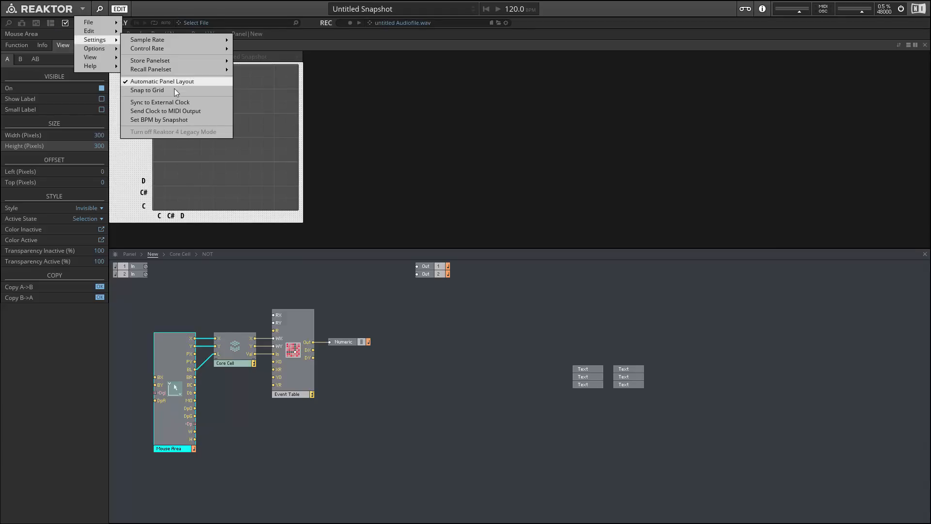
left_click(148, 90)
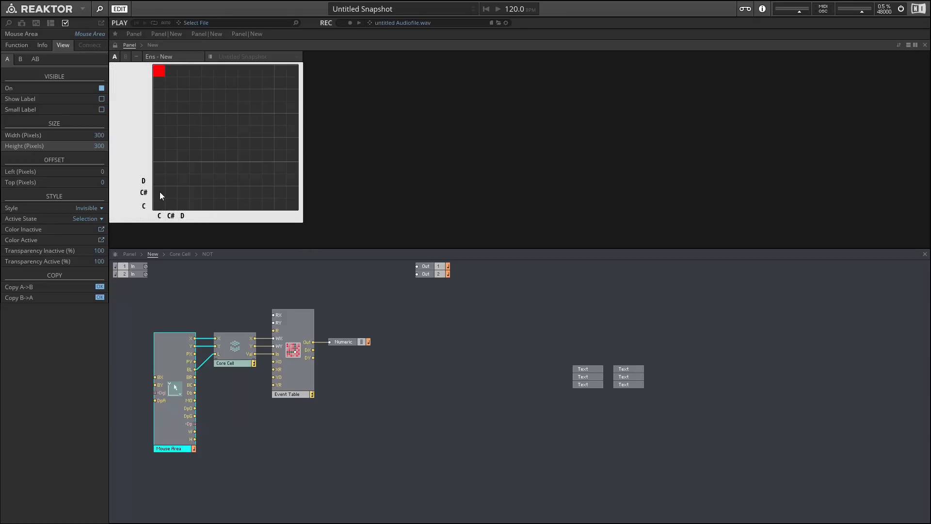
mouse_move(161, 185)
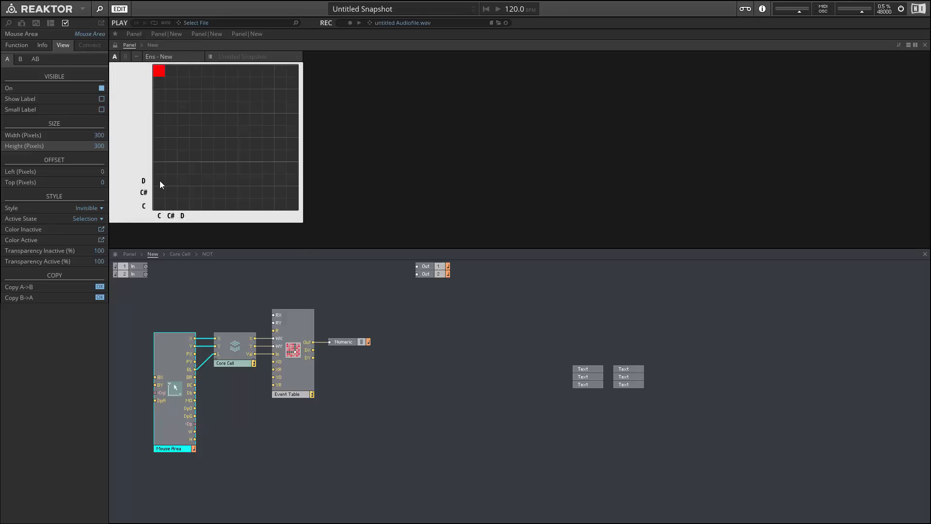
mouse_move(159, 152)
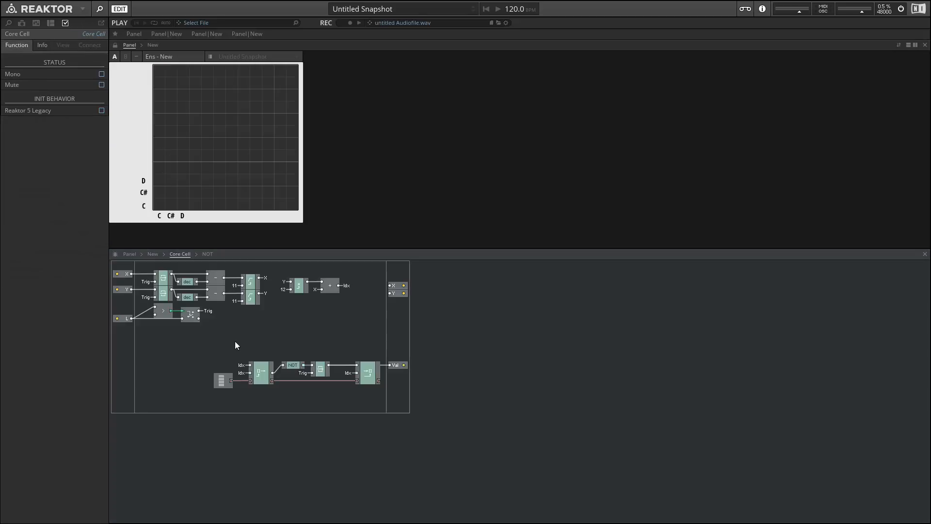
Check the Array size of 144 and select the Mouse Area over the grid.
left_click(223, 380)
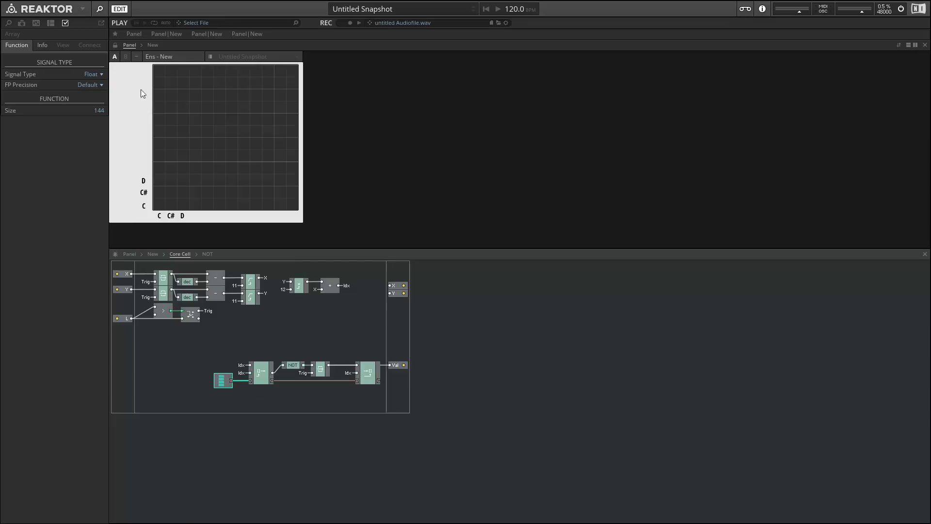
left_click(158, 71)
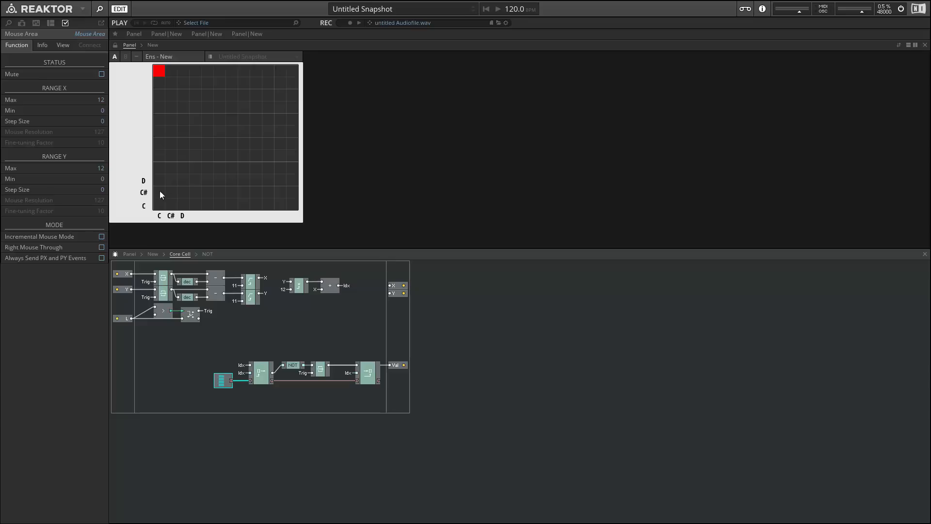
mouse_move(159, 183)
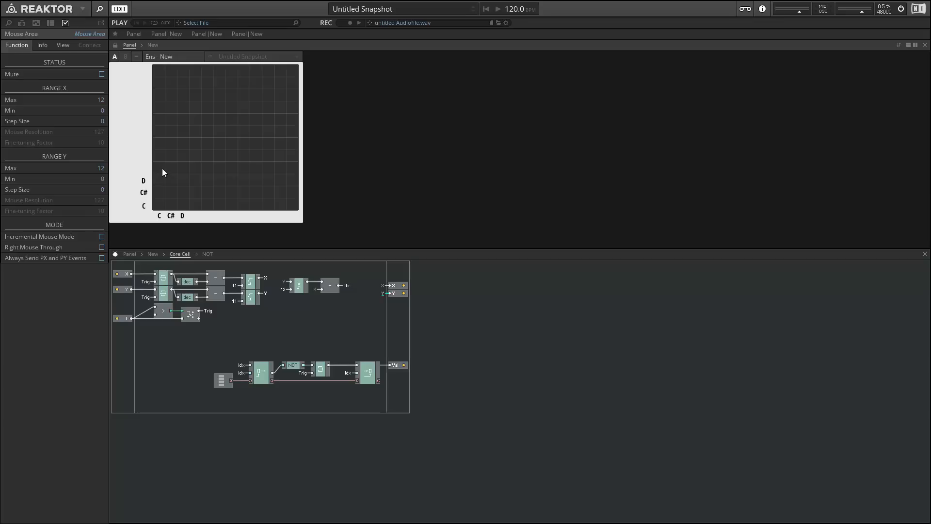
mouse_move(164, 150)
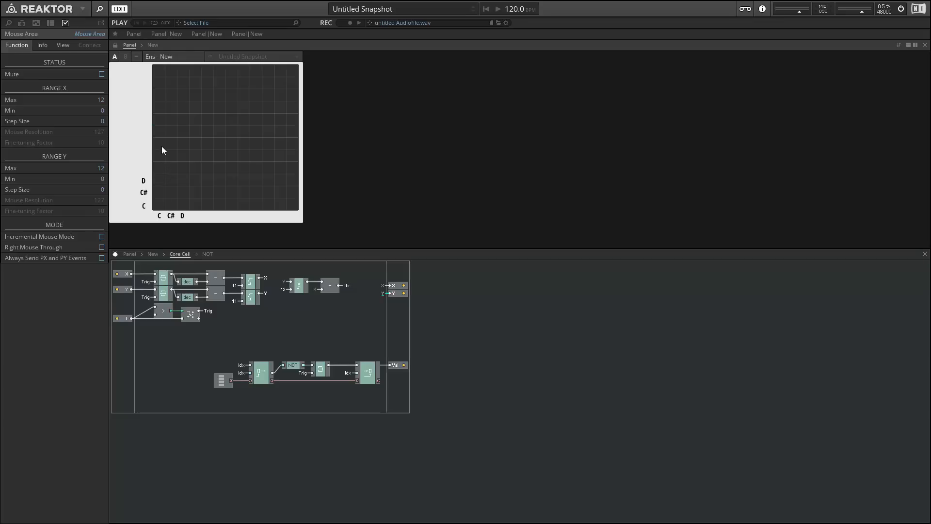
mouse_move(169, 56)
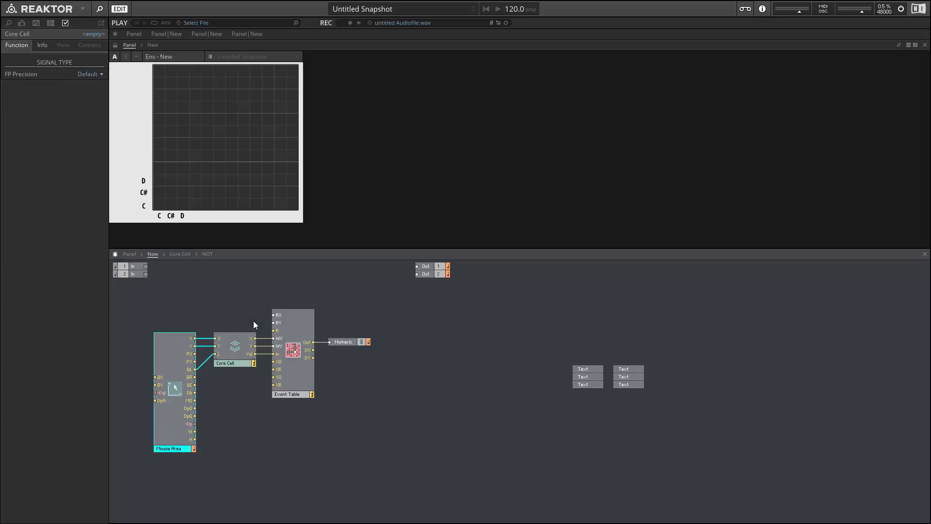
Set the Mouse Area's Range Y to Max 0, Min 12 and test a click on the lower rows.
left_click(292, 394)
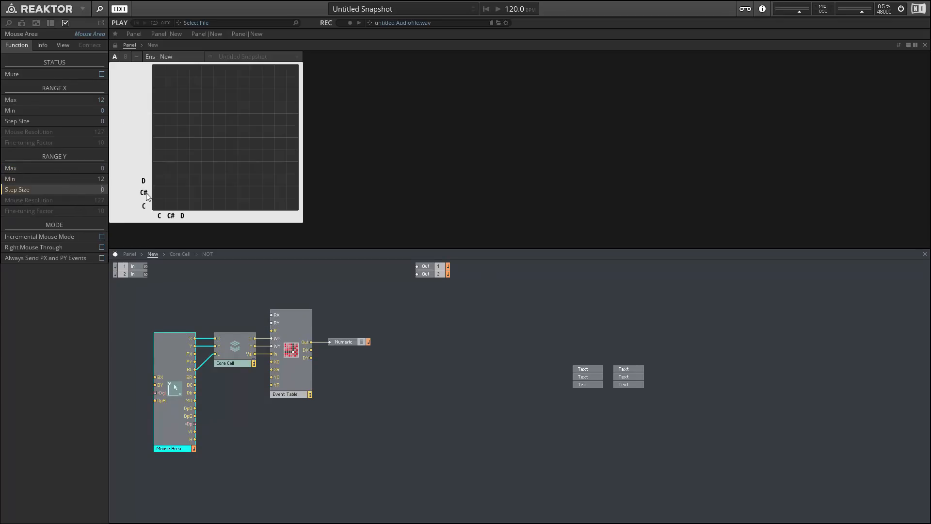
left_click(158, 169)
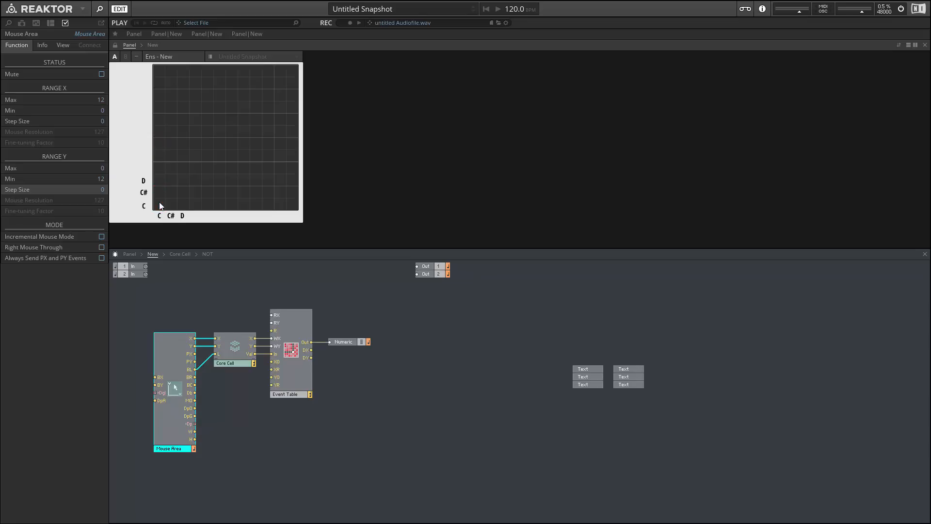
mouse_move(100, 275)
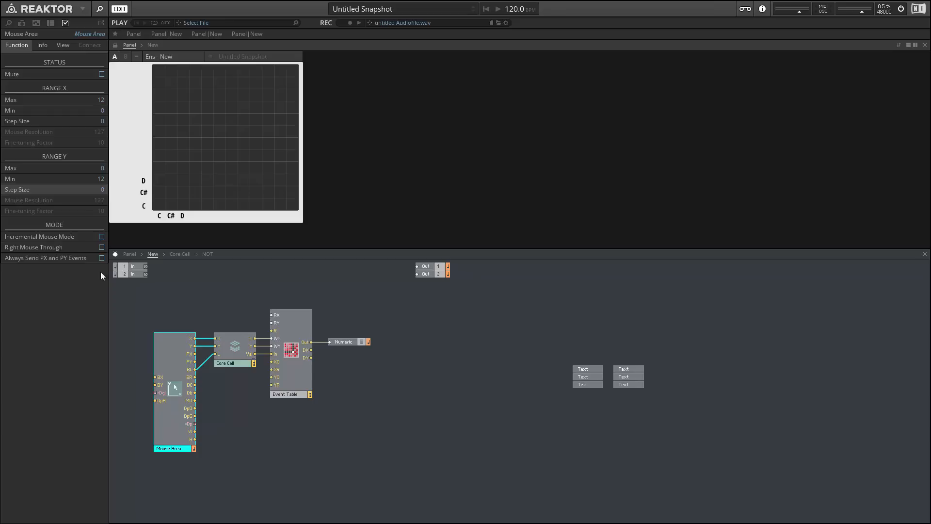
left_click(207, 146)
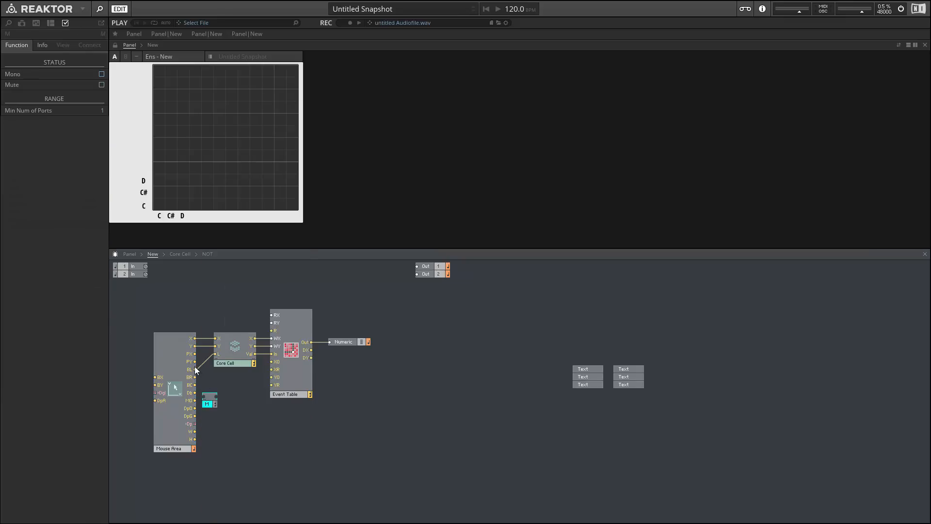
mouse_move(195, 400)
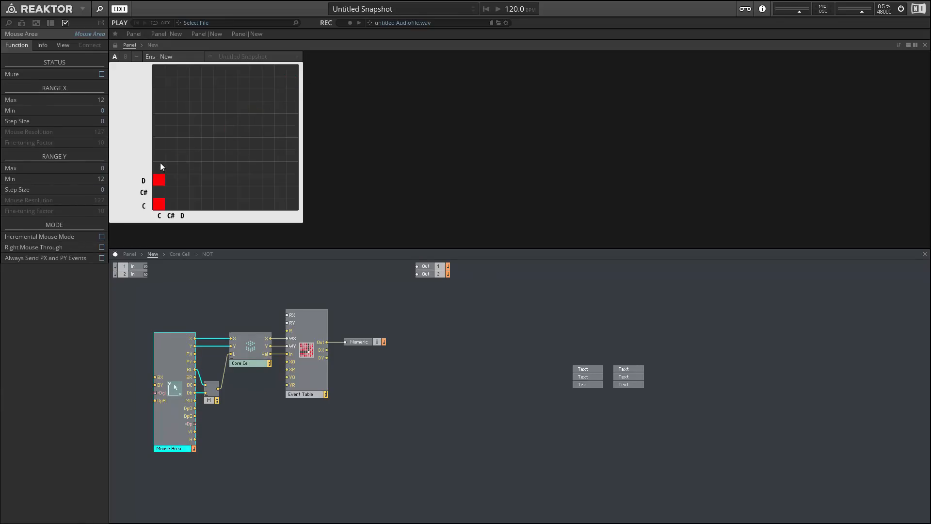
Light another grid cell higher in column C through the new Merge routing.
left_click(159, 152)
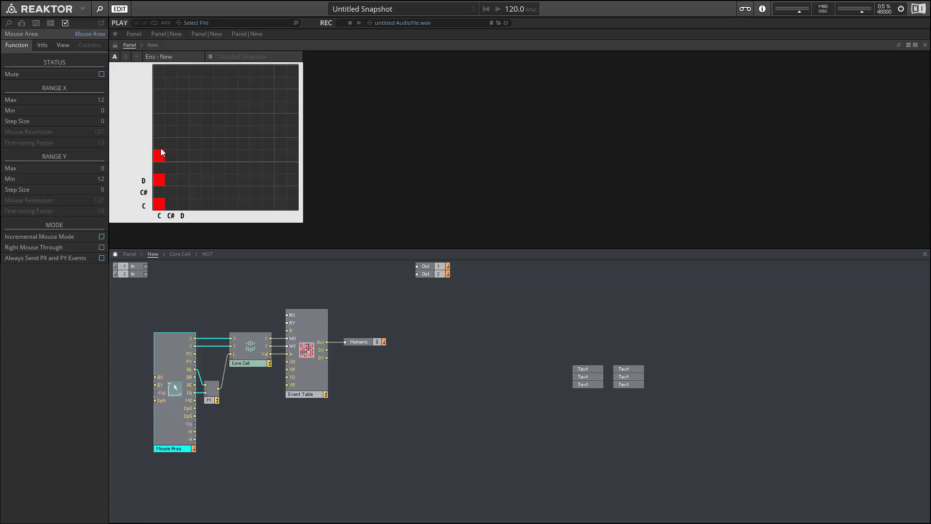